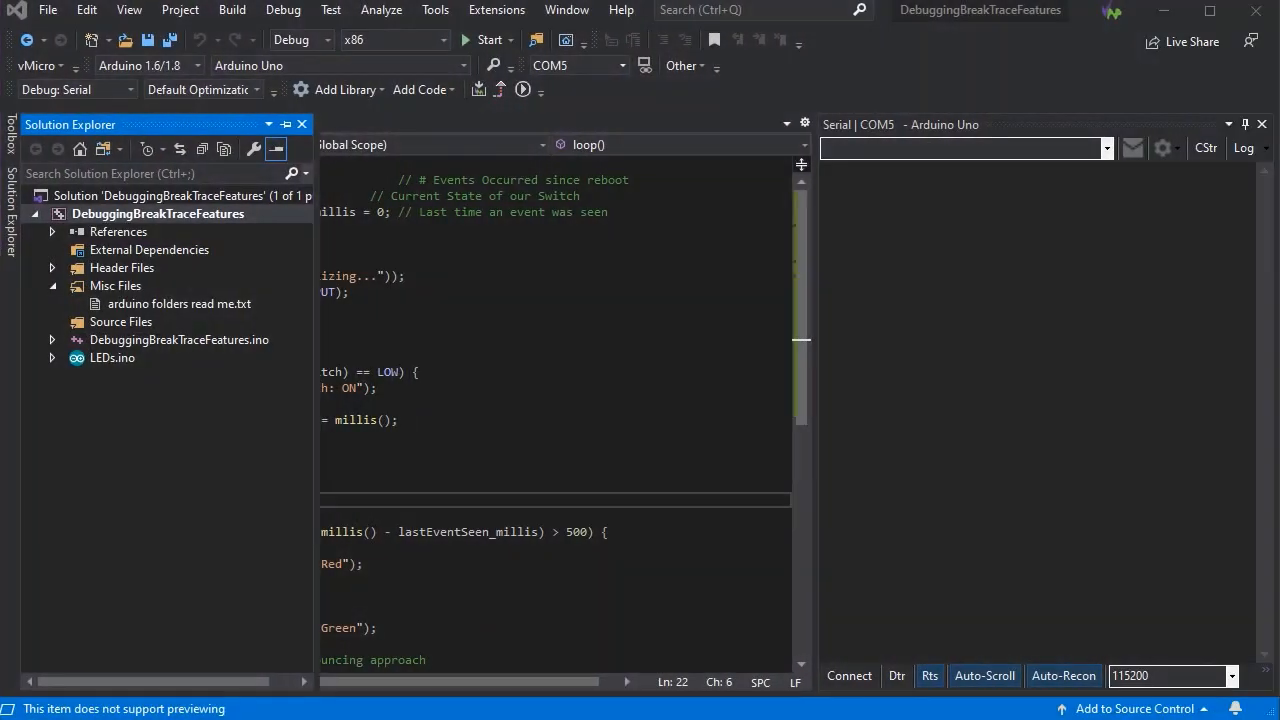
mouse_move(244, 368)
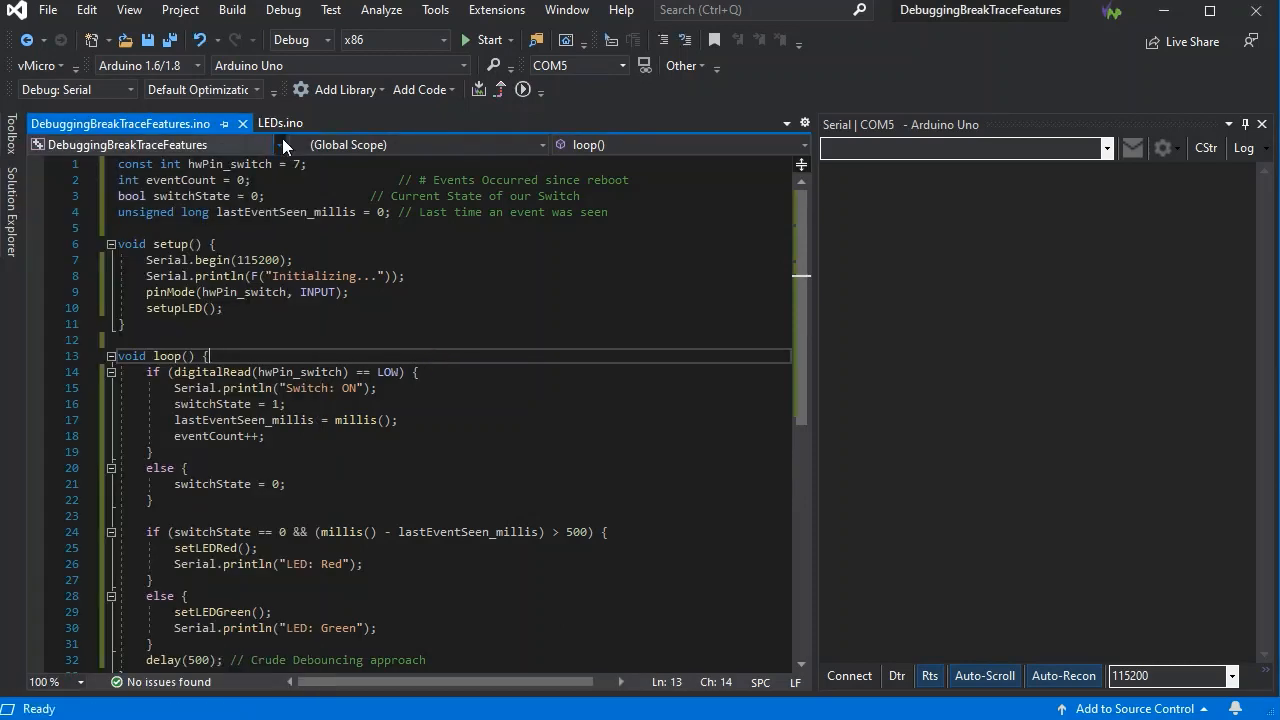
Glance at the LEDs.ino helper code, then return to the main sketch near line 23
left_click(280, 124)
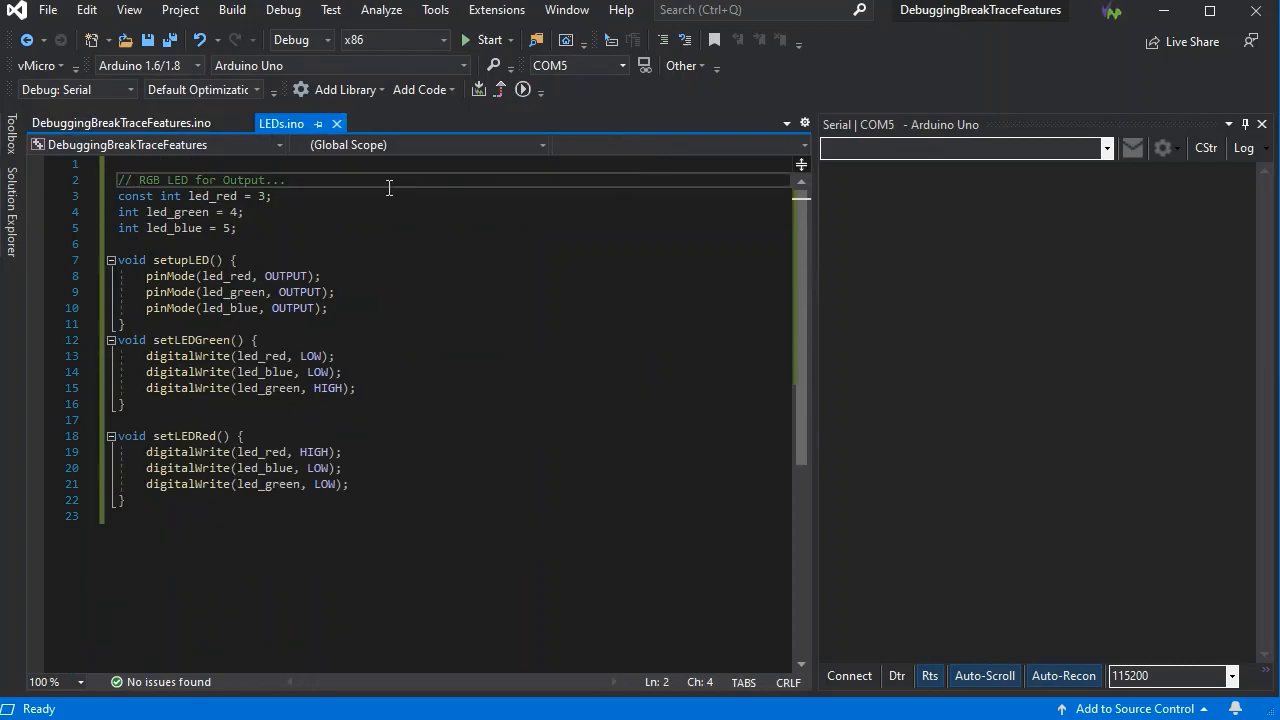
left_click(120, 124)
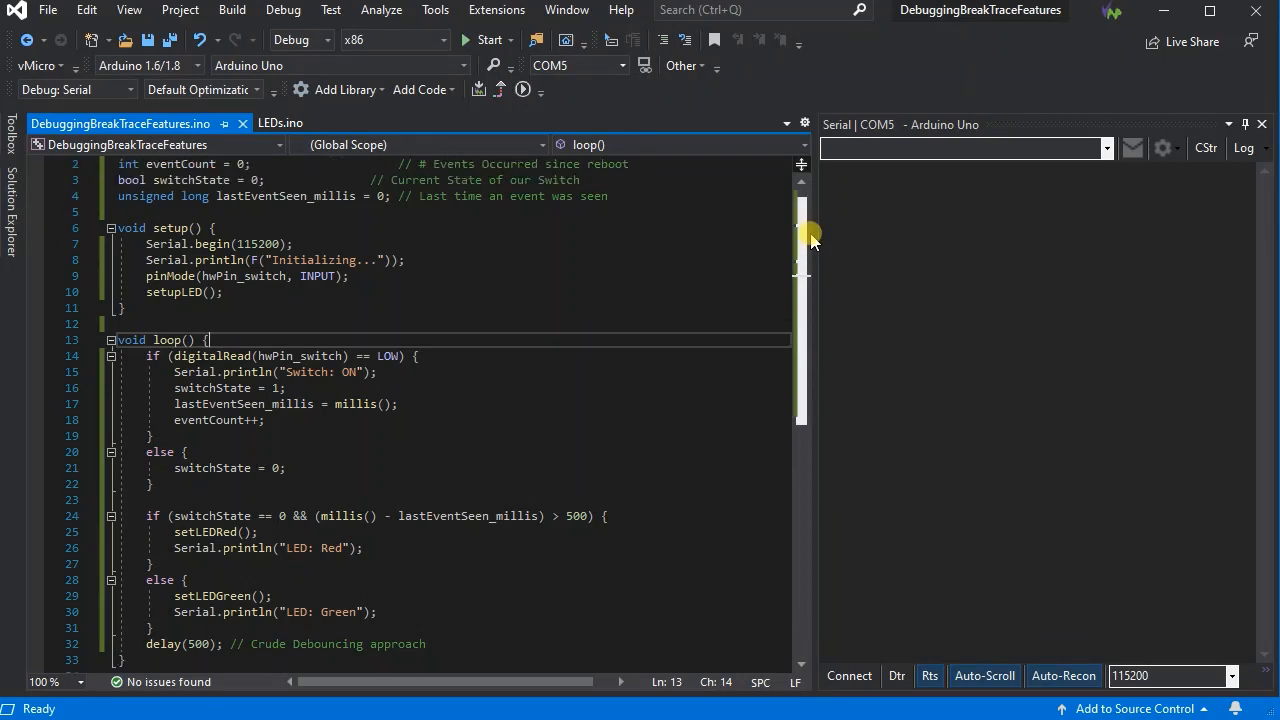
scroll("up", 3)
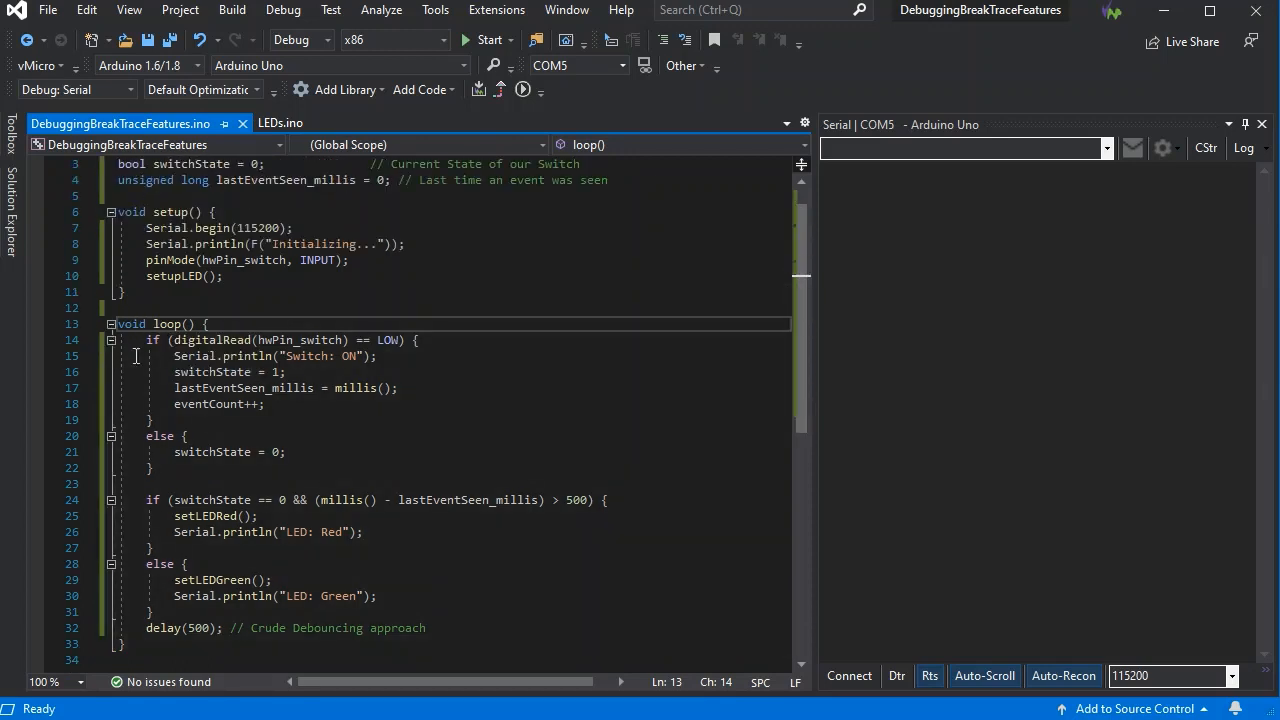
mouse_move(40, 488)
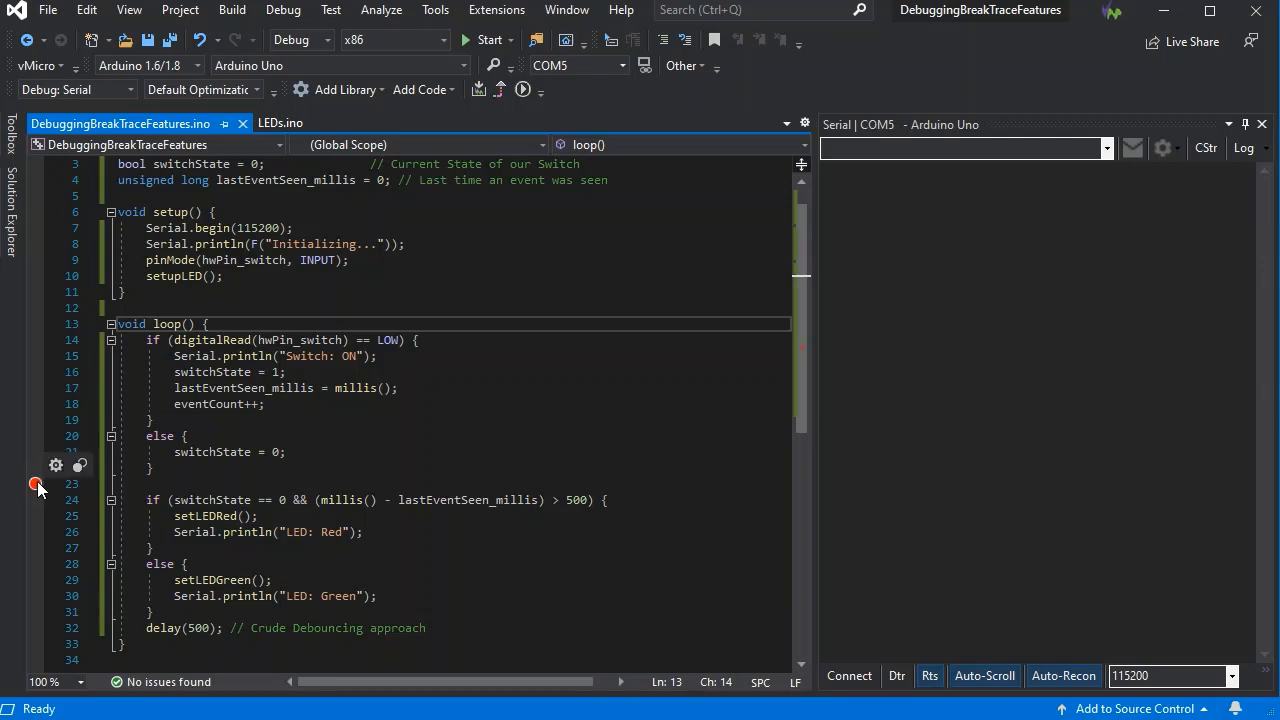
Bring up the condition settings for the new breakpoint on line 23
right_click(36, 484)
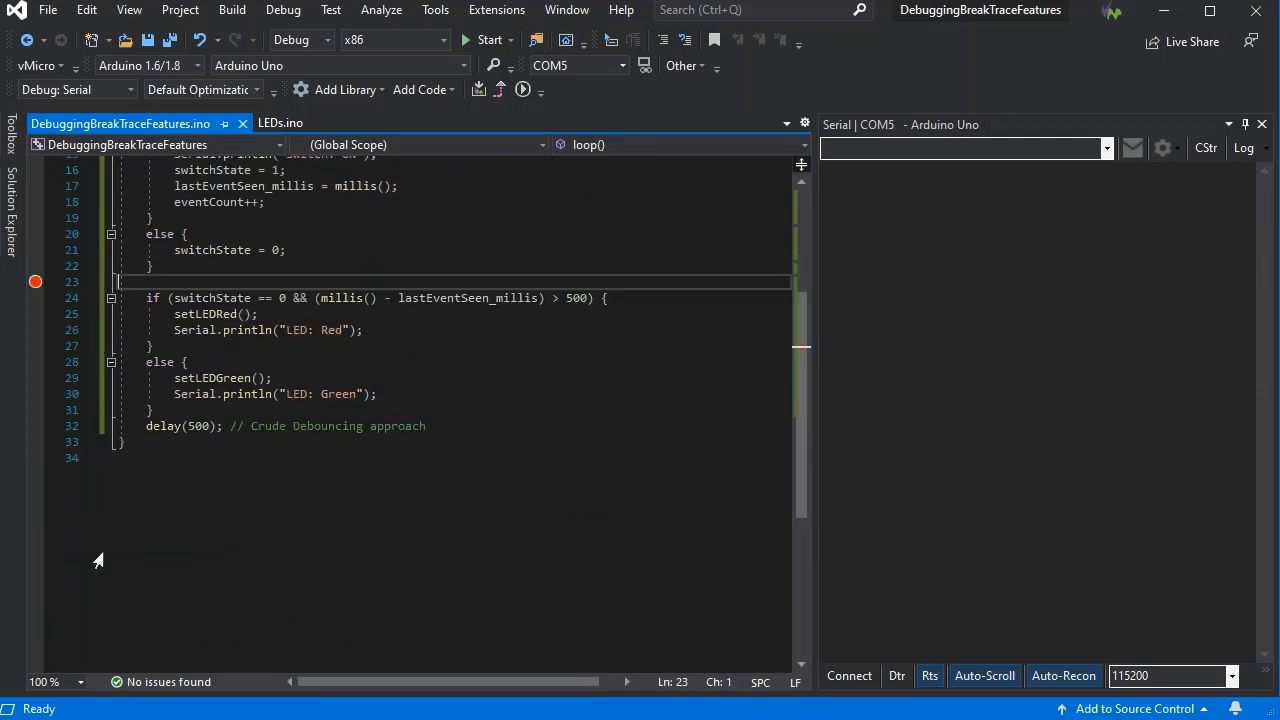
left_click(36, 280)
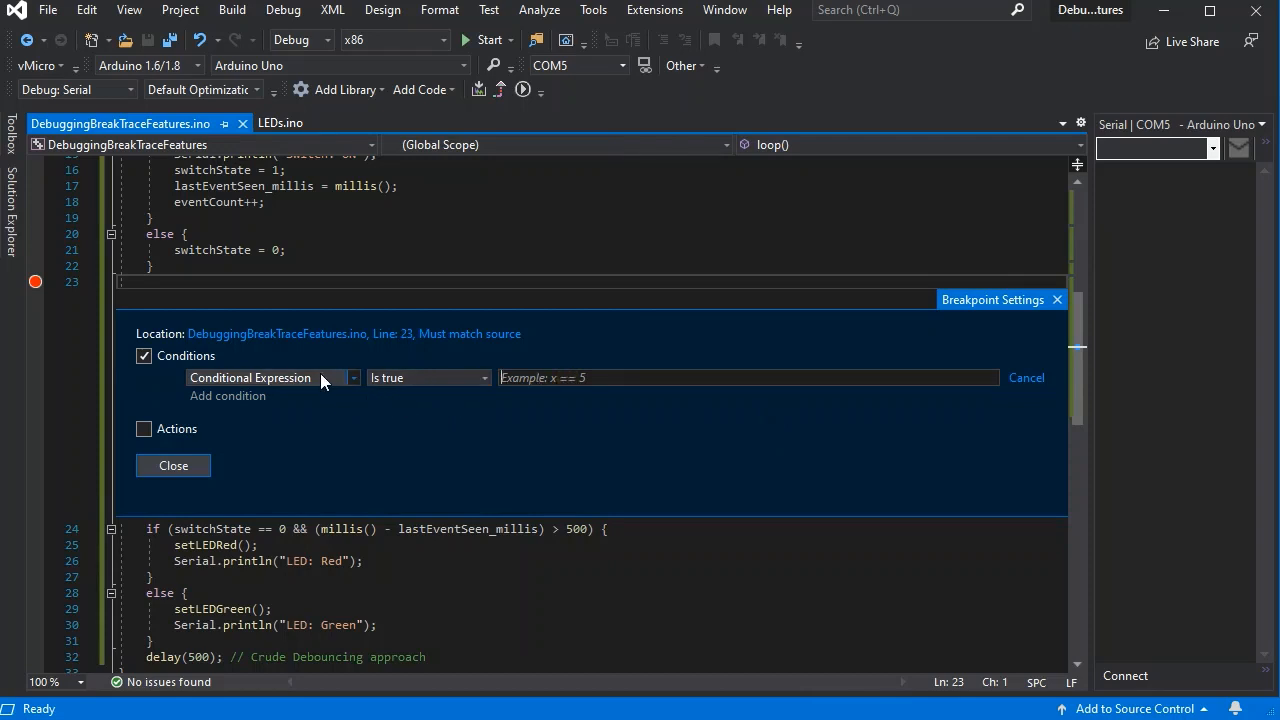
Give line 23 the condition switchState == 1 and a logged action "The Switch Is ON {eventCount}" that continues execution
type("switchState == 1")
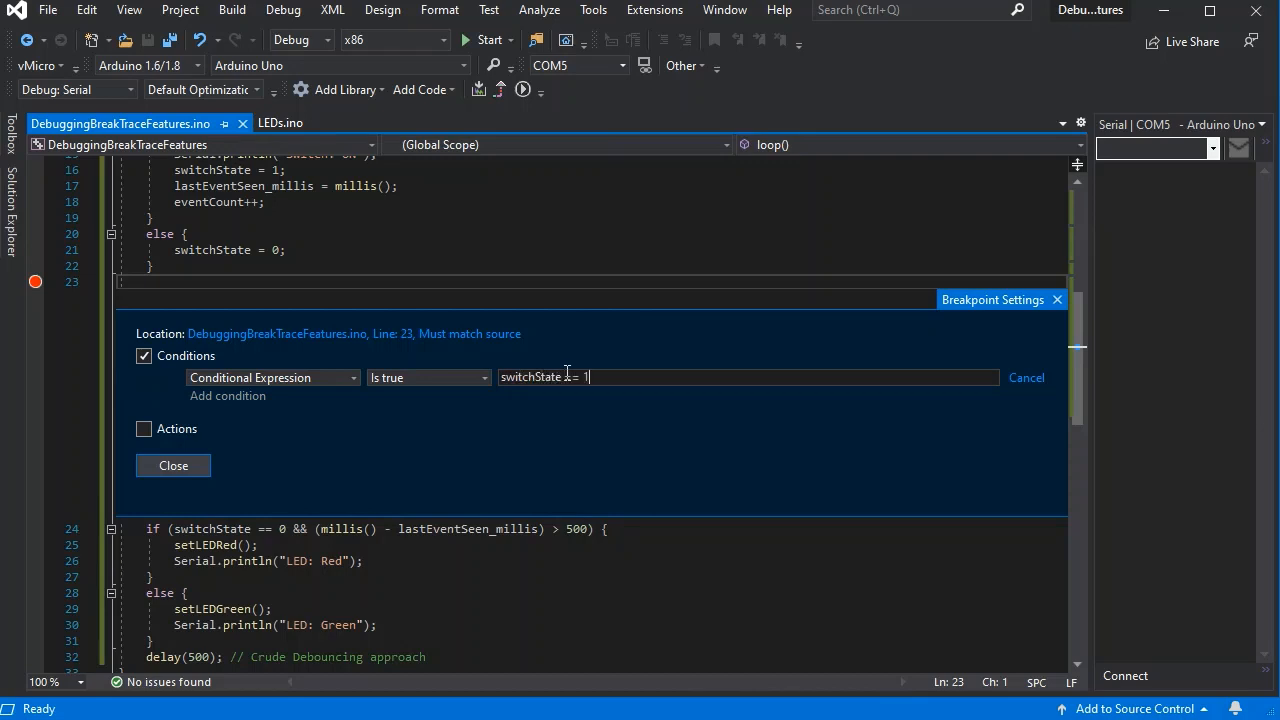
left_click(144, 428)
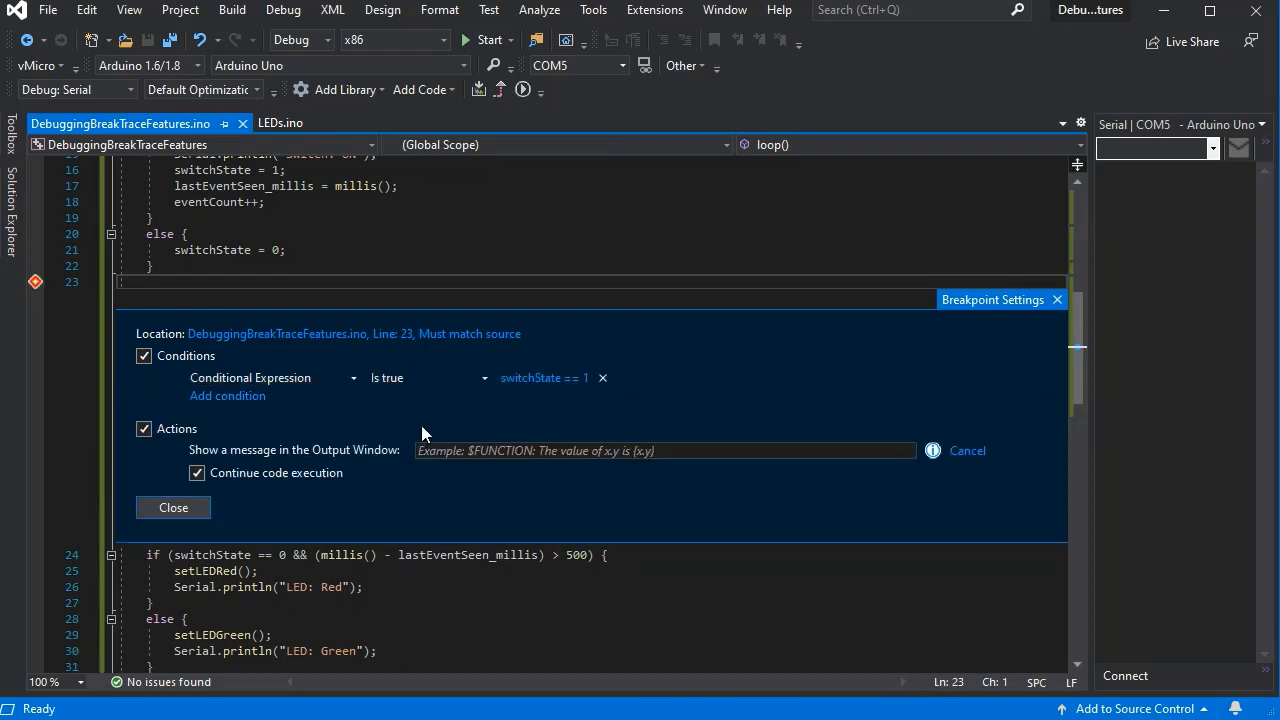
type("The")
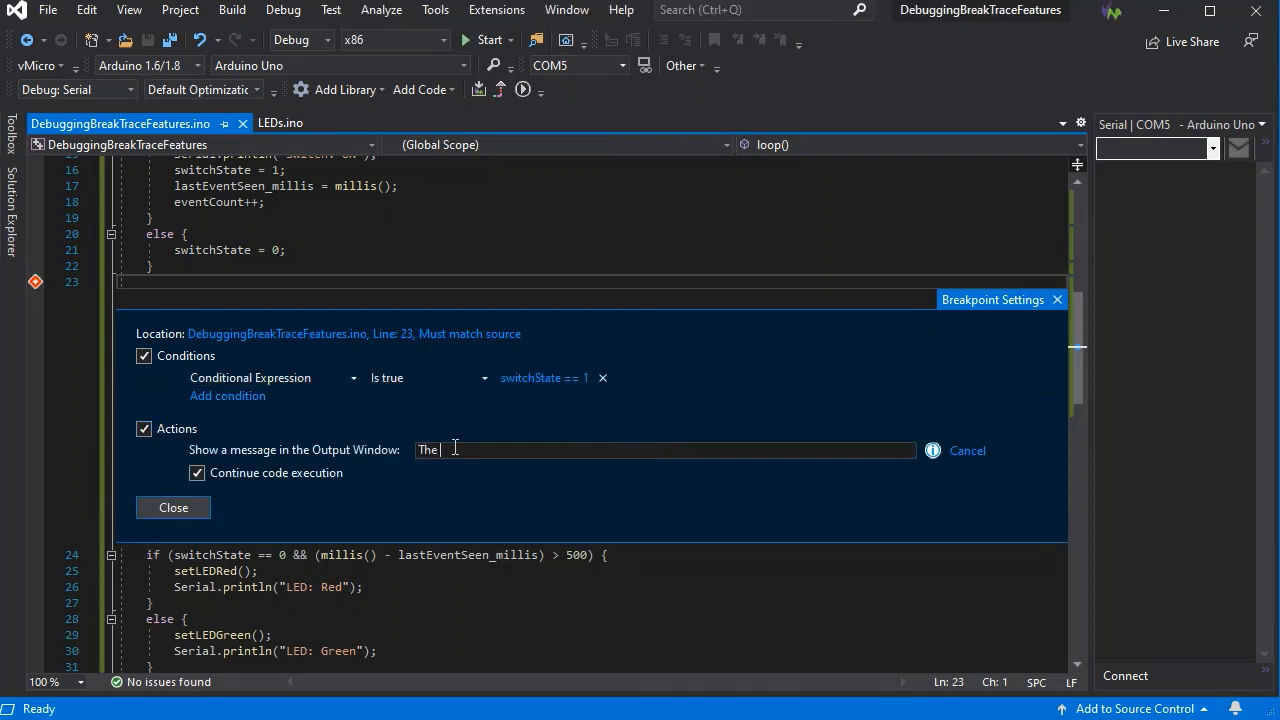
type("Switch si")
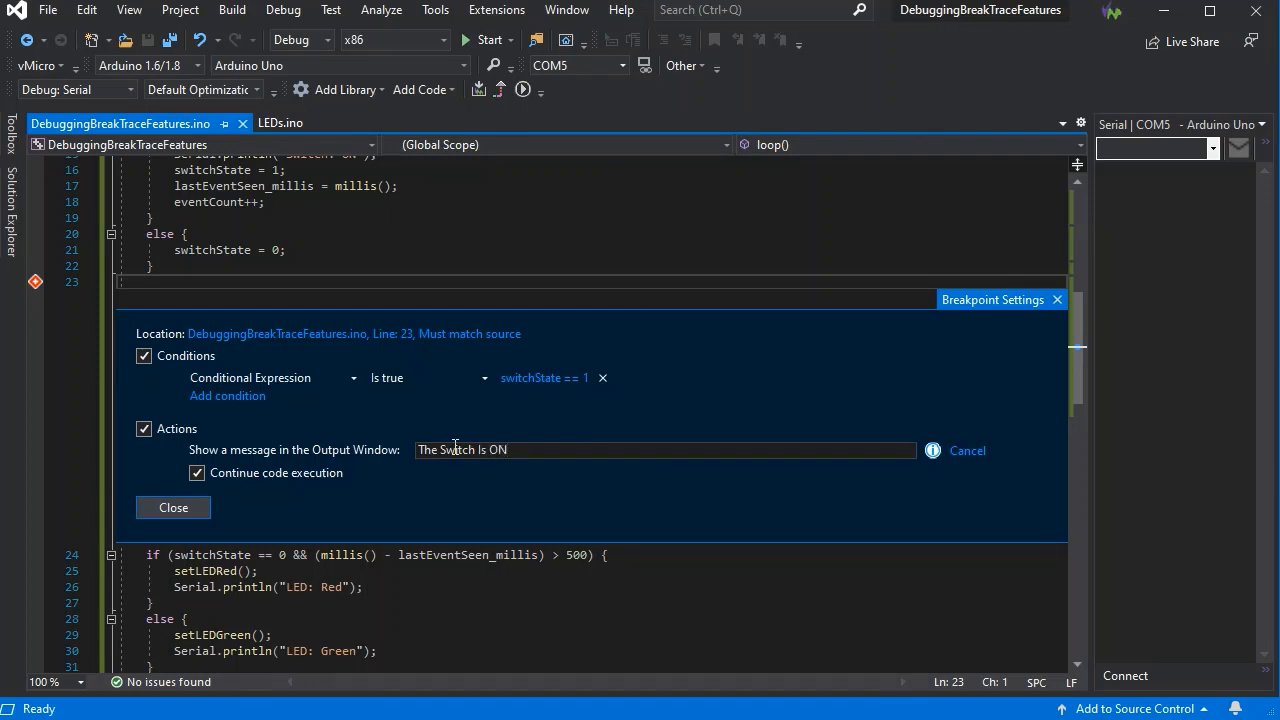
type("{eventCount")
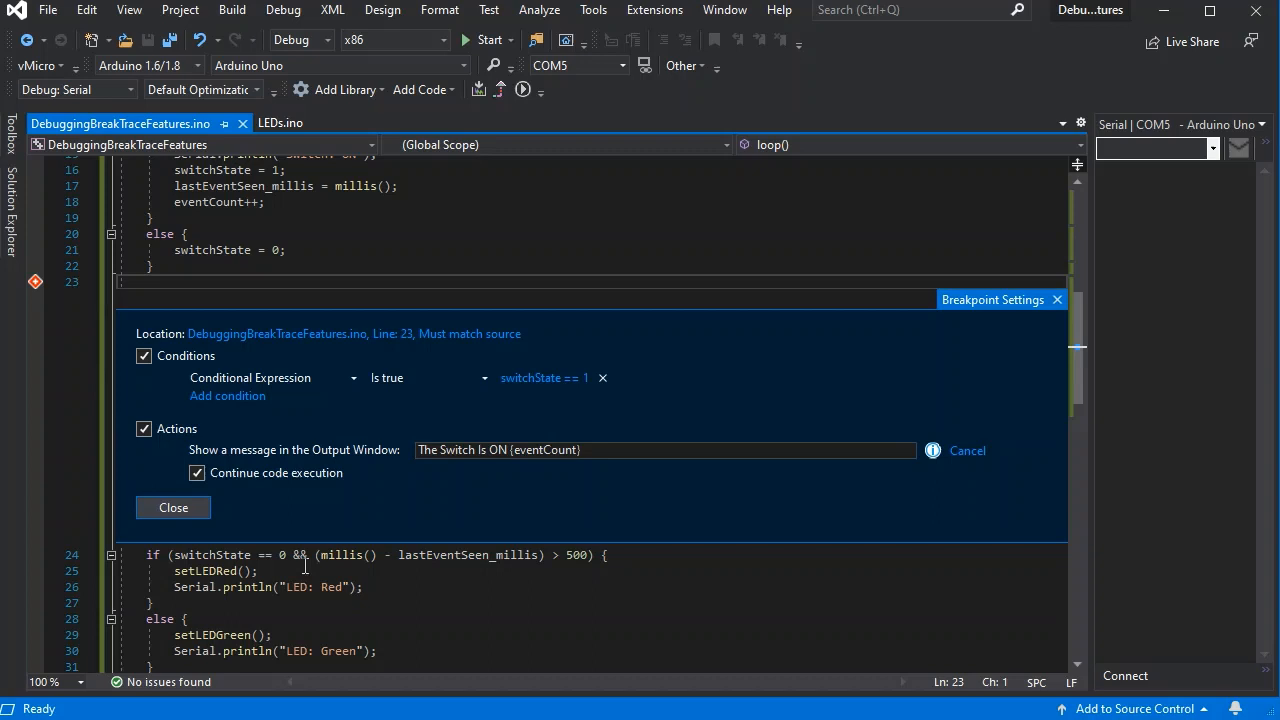
left_click(172, 508)
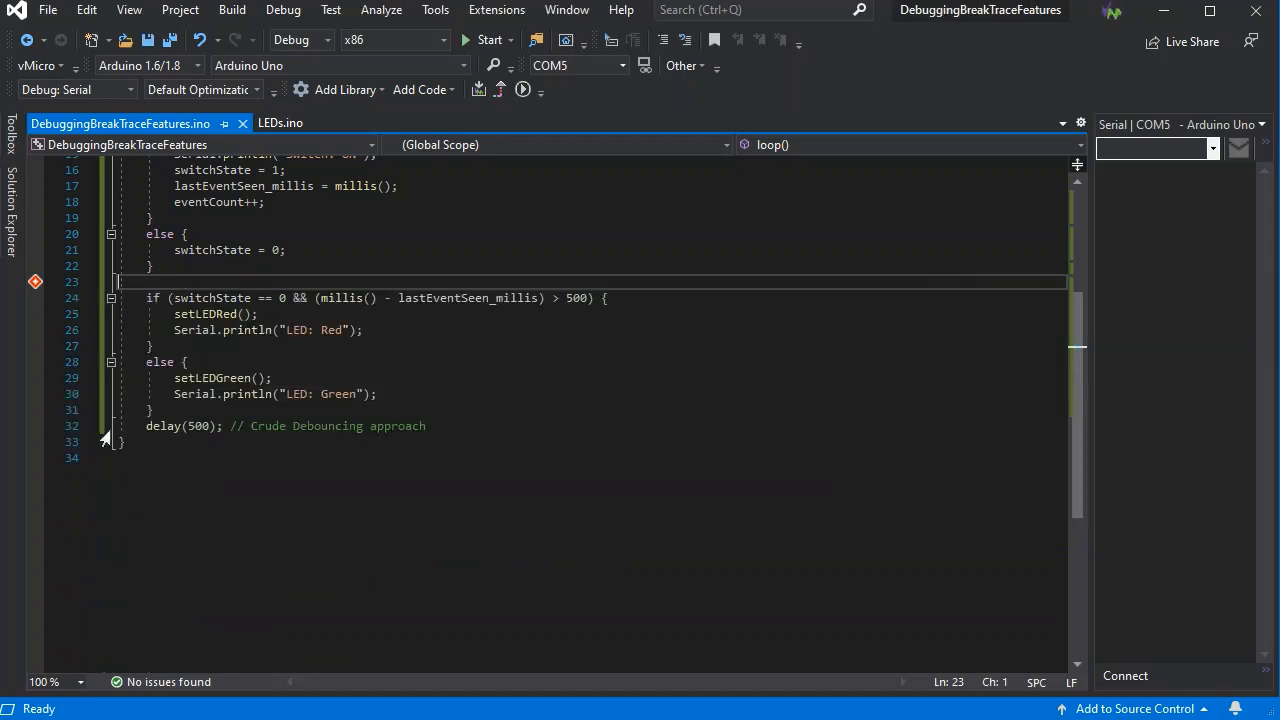
mouse_move(36, 438)
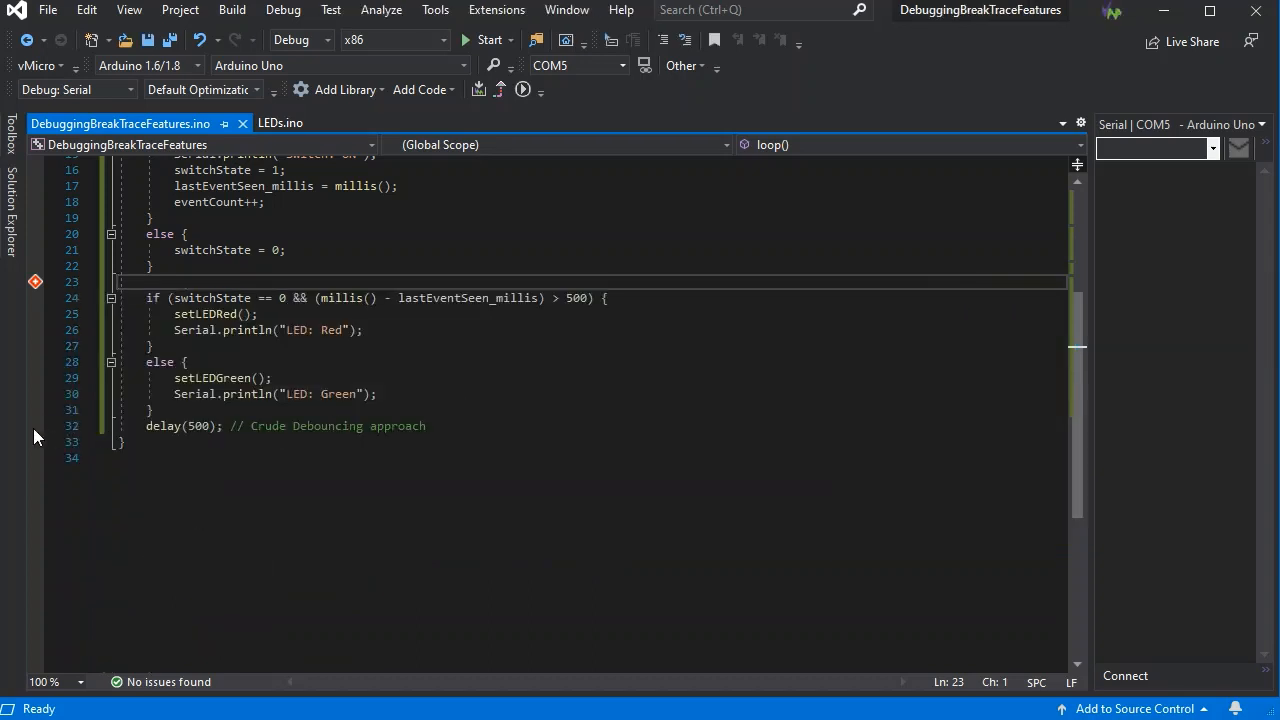
Give the line 32 breakpoint a Hit Count condition equal to 10000
right_click(36, 424)
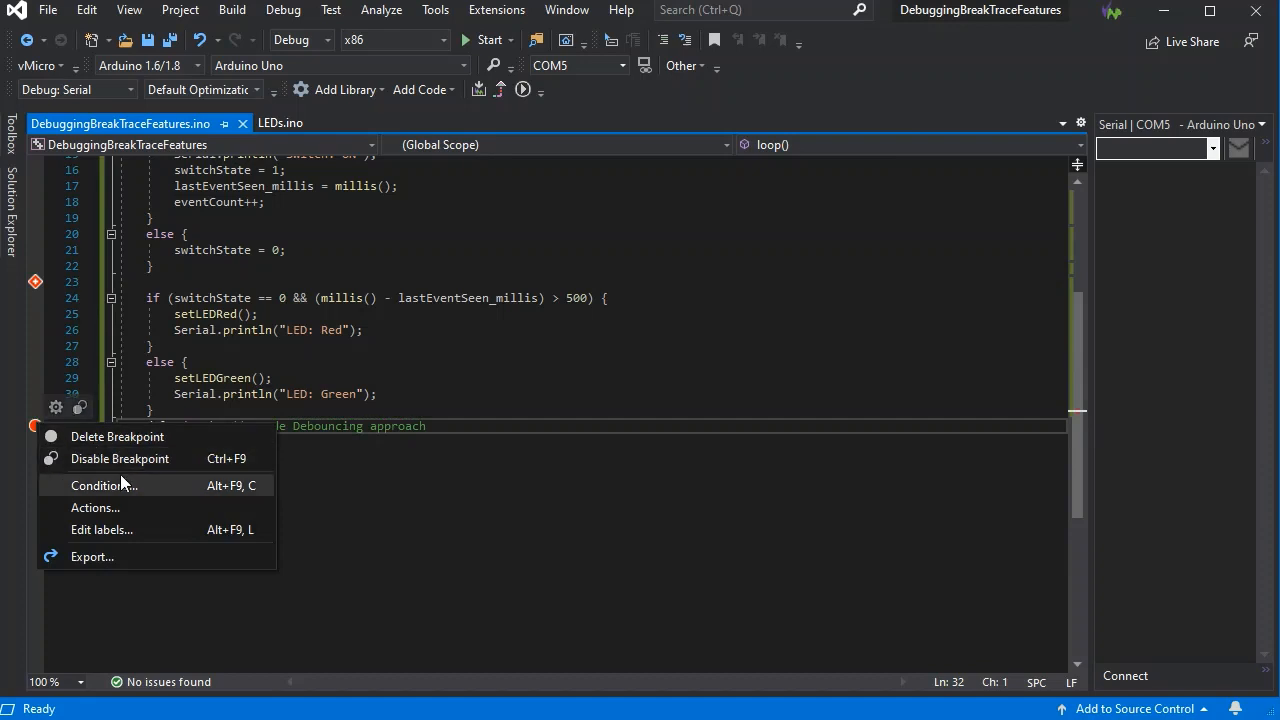
left_click(104, 486)
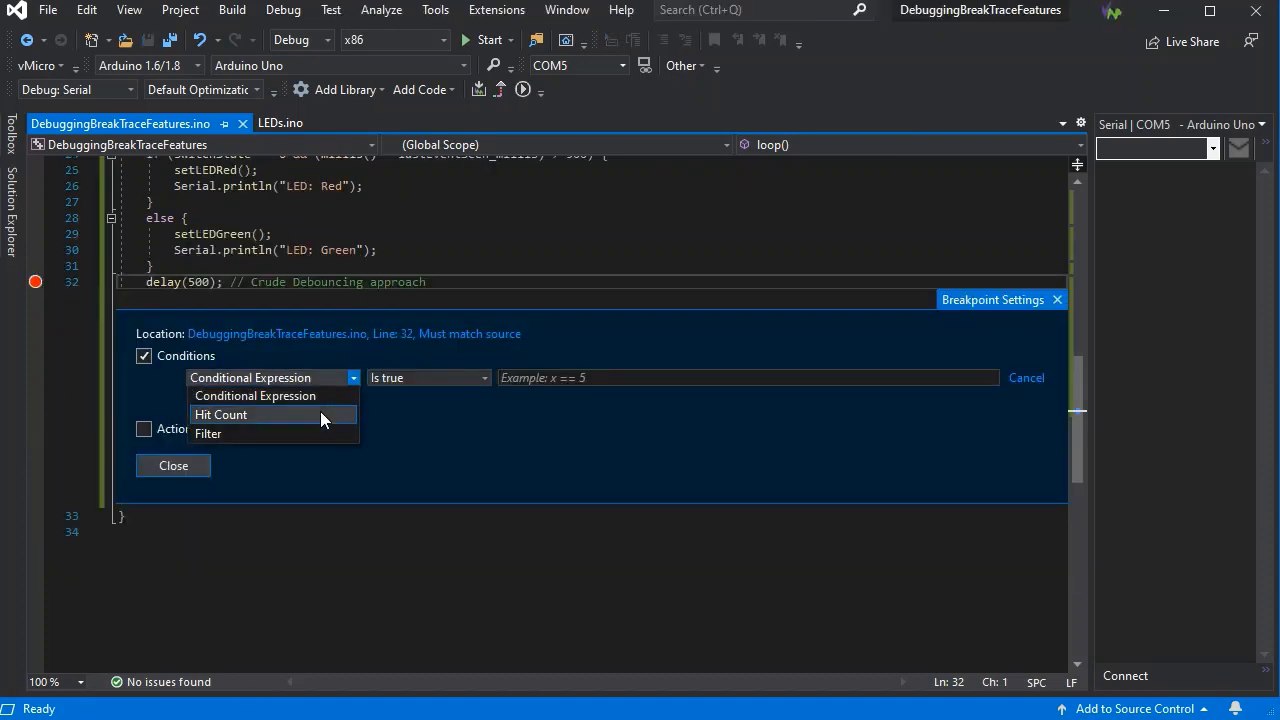
left_click(220, 414)
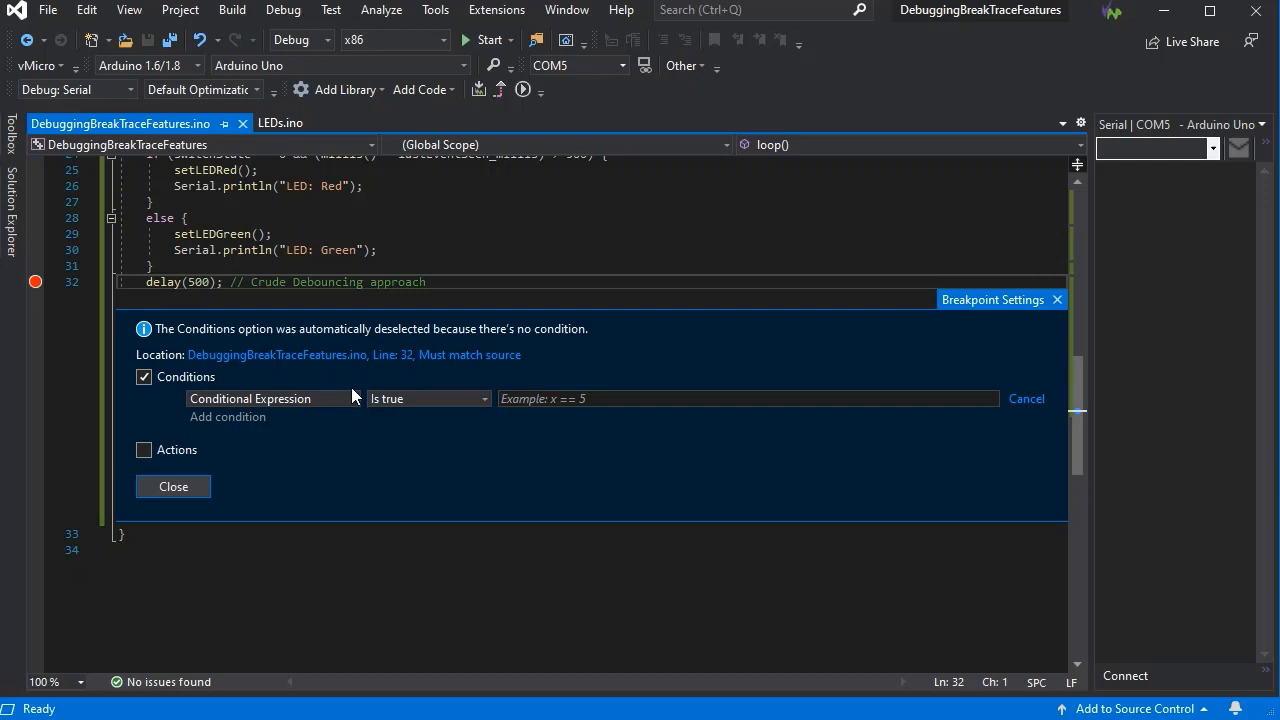
left_click(270, 398)
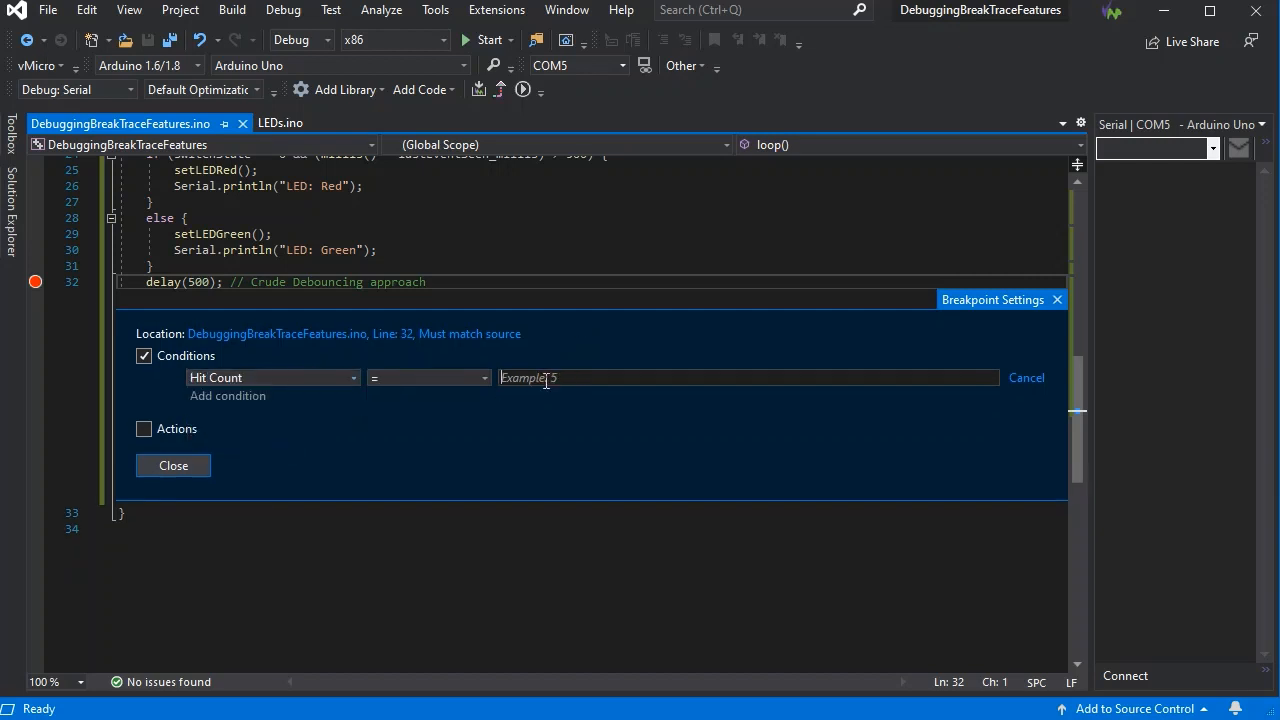
type("1")
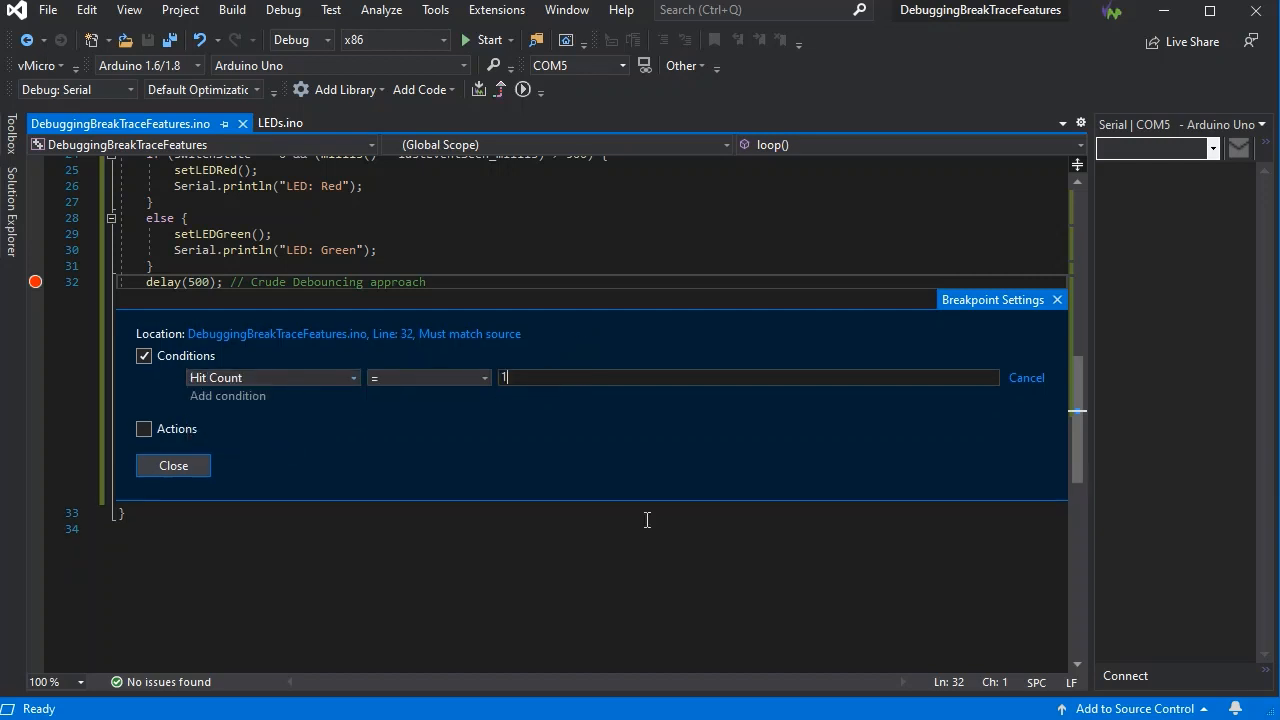
type("10000")
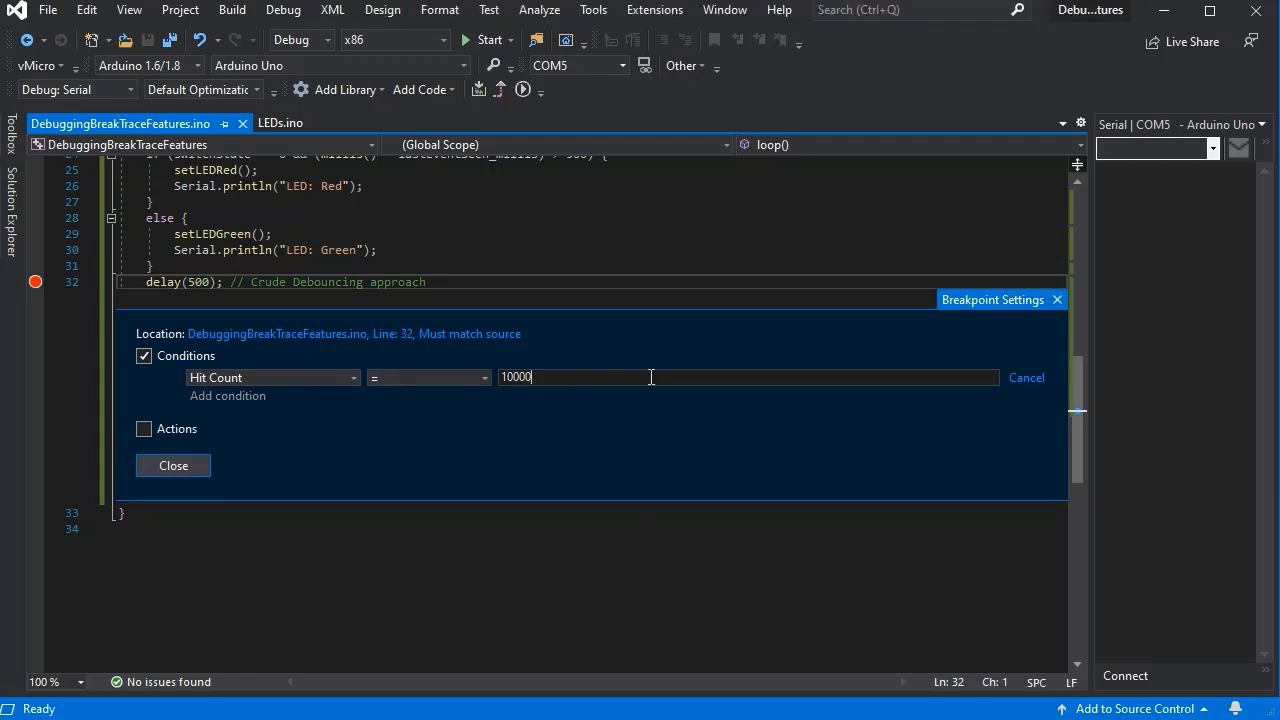
mouse_move(220, 462)
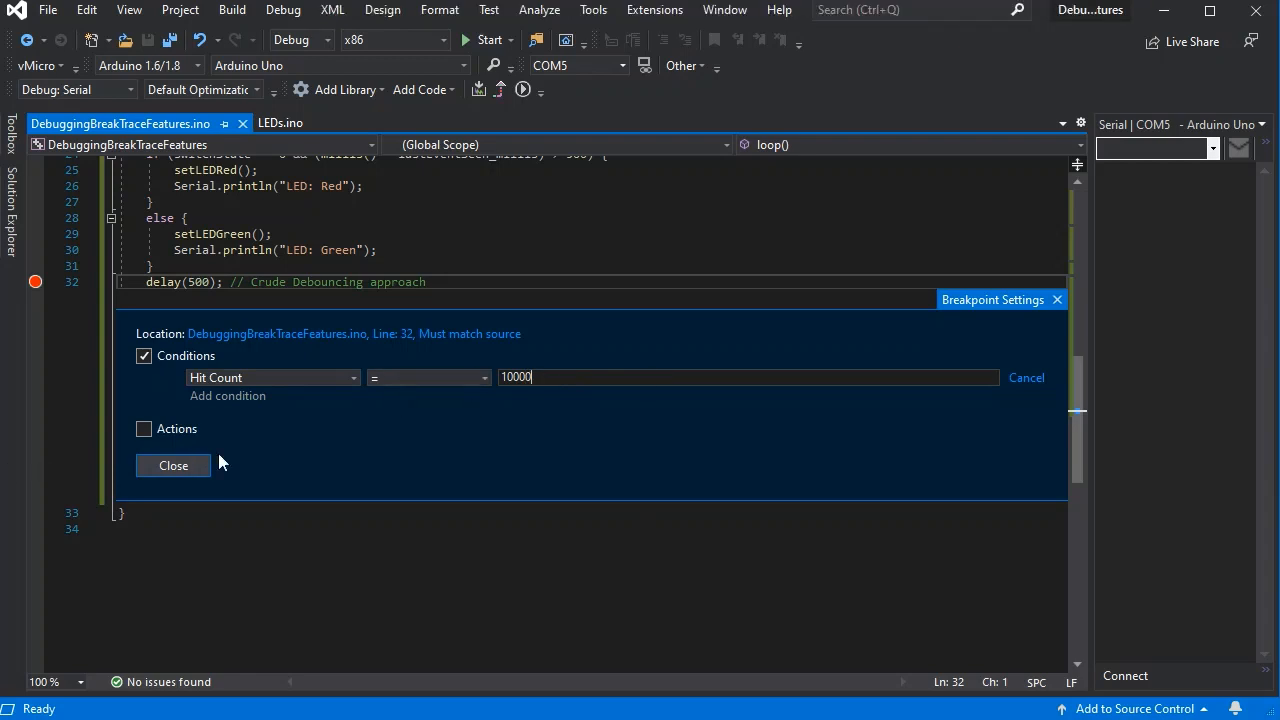
Add the action message "10s Of Board Runtime Has Elapsed" that pauses execution, and close the settings
left_click(144, 428)
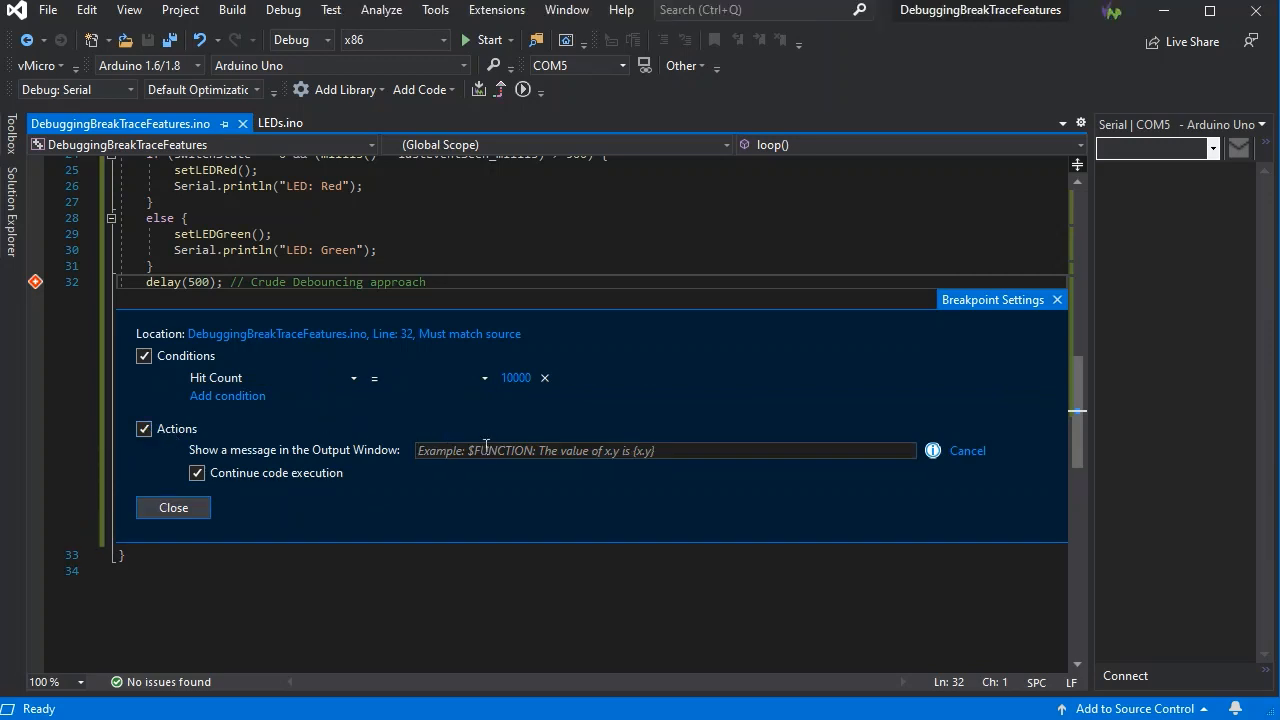
type("10s Of Board Runtime")
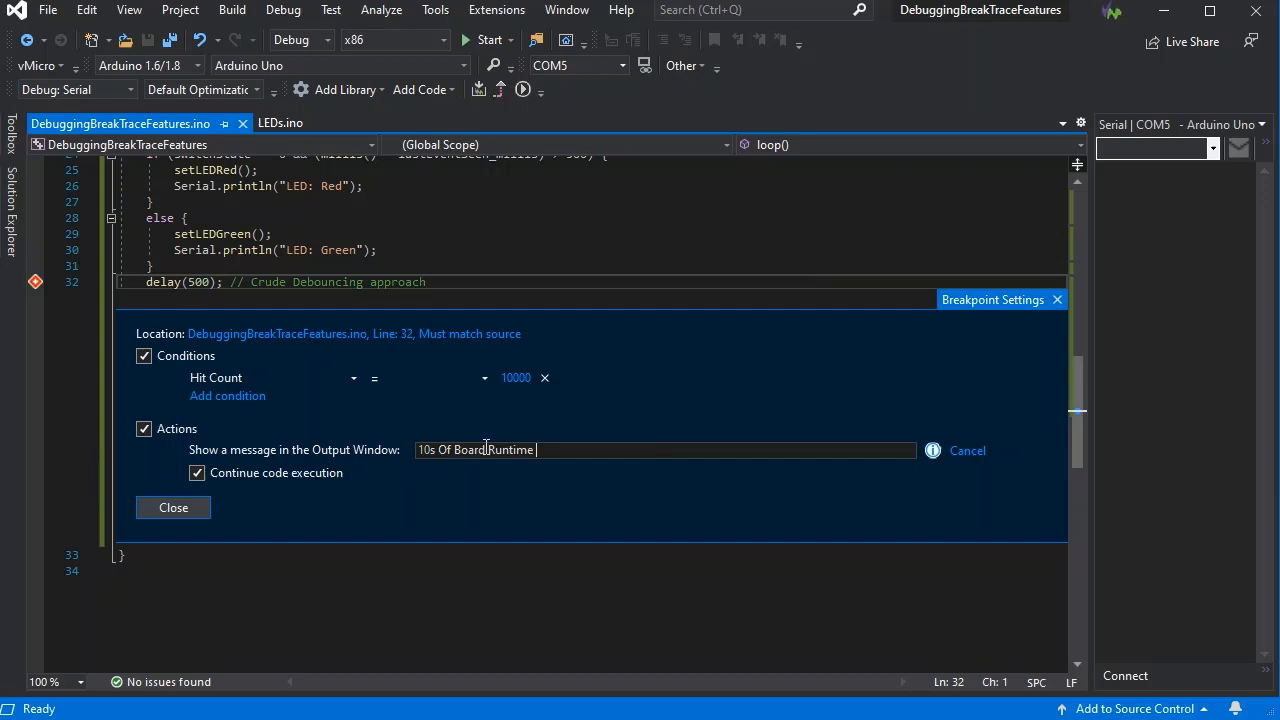
type("Has Elapsed")
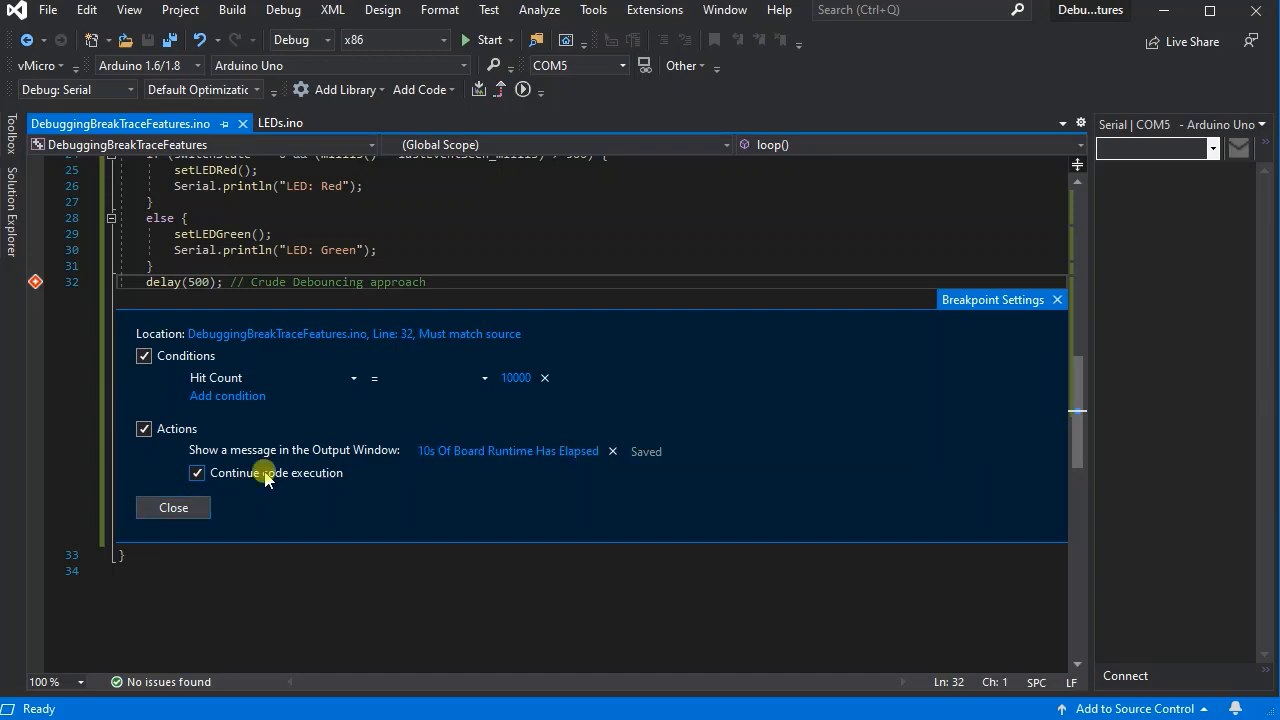
left_click(196, 472)
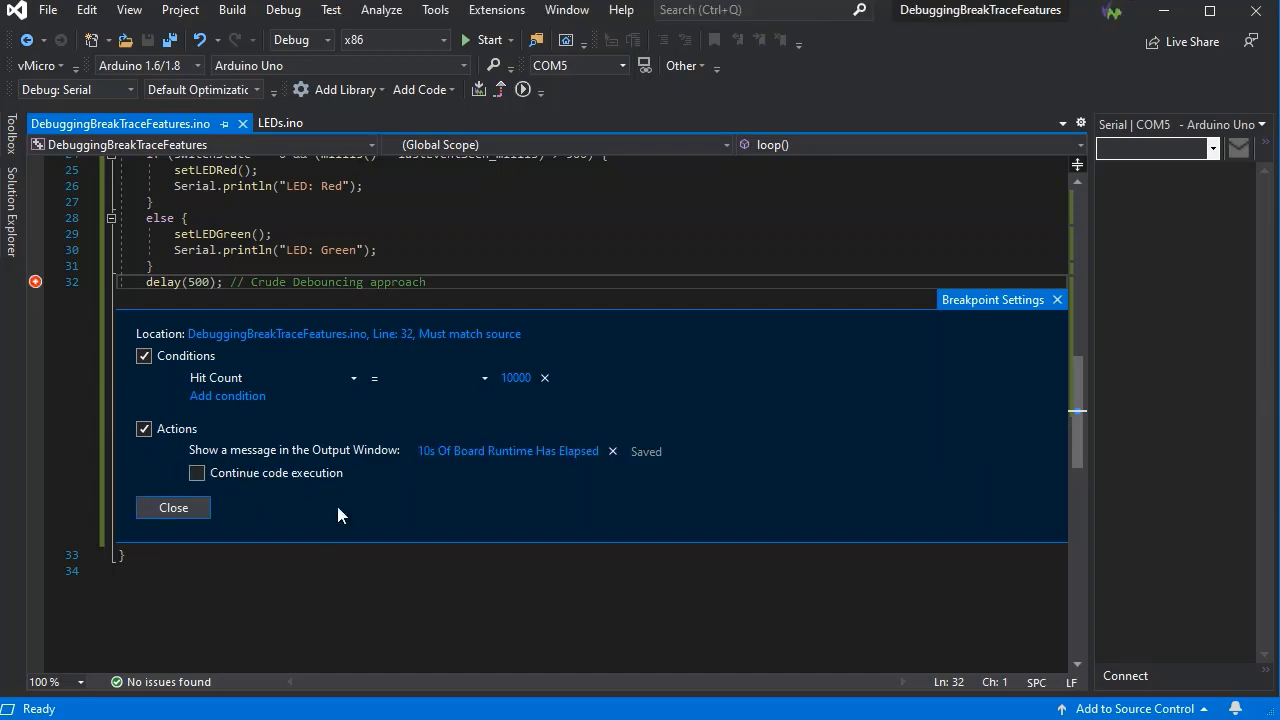
mouse_move(172, 508)
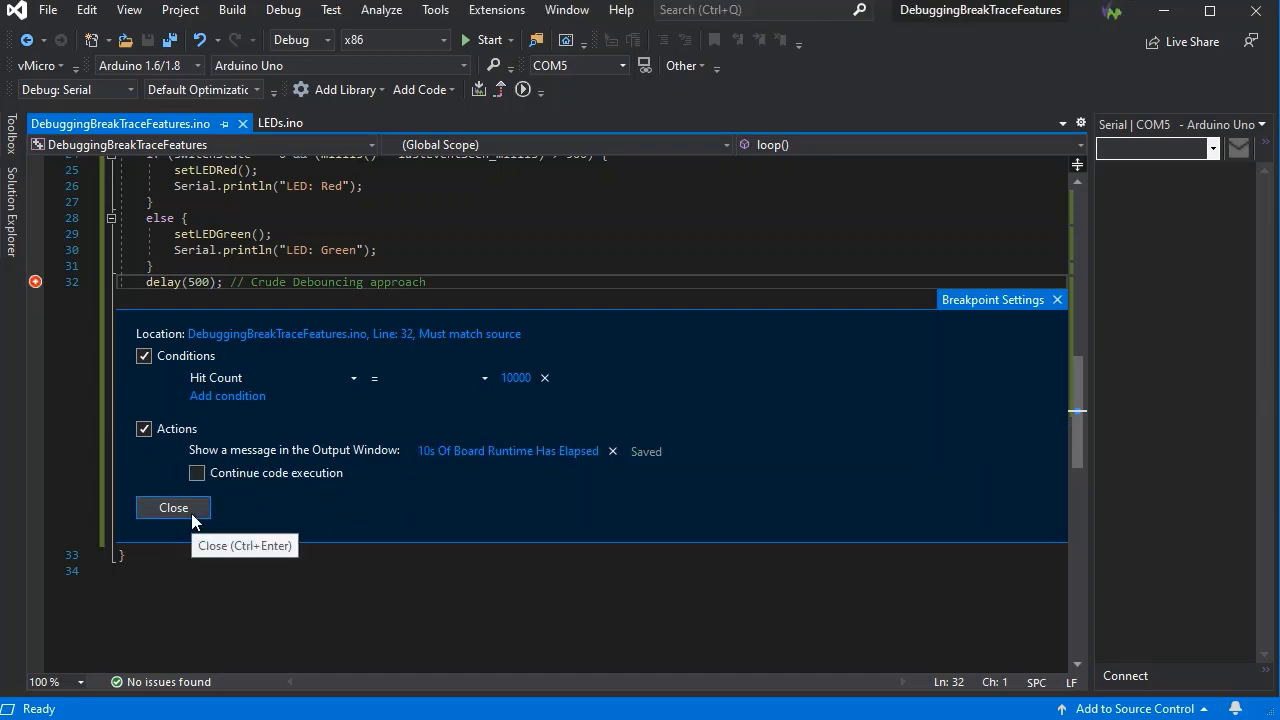
left_click(172, 508)
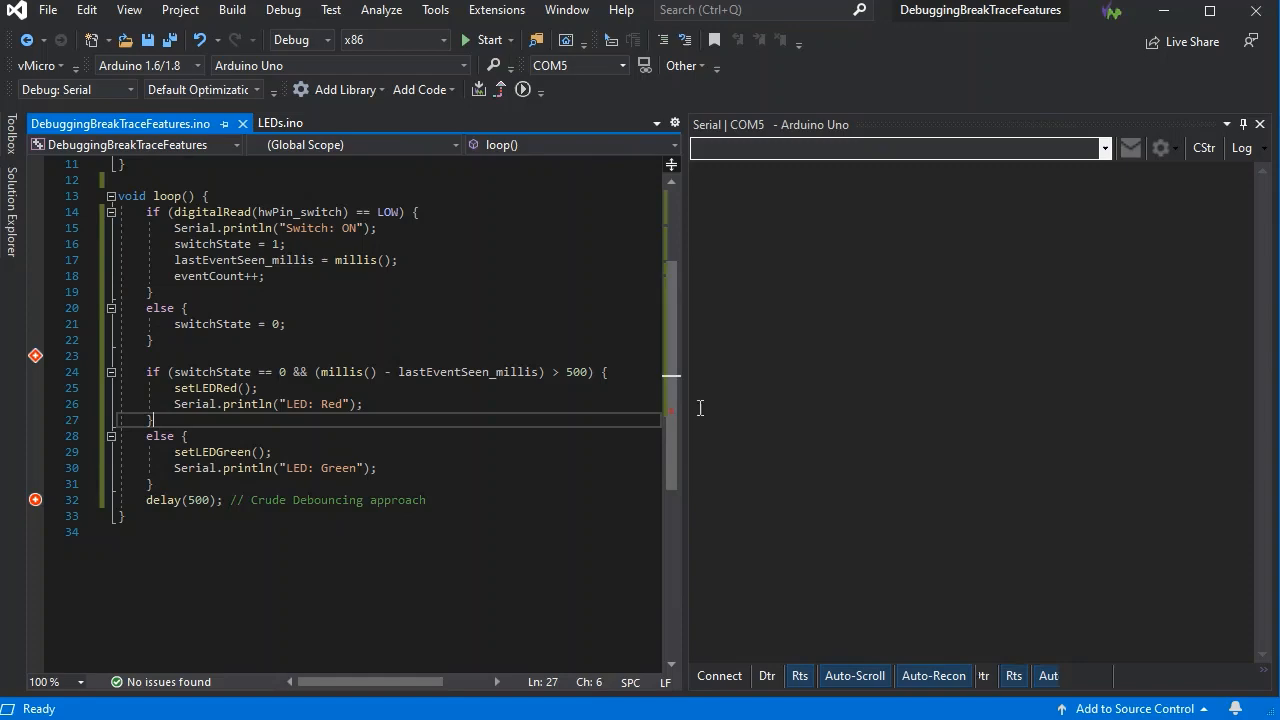
Show the Breakpoints window via Debug > Windows, listing both breakpoints
left_click(330, 10)
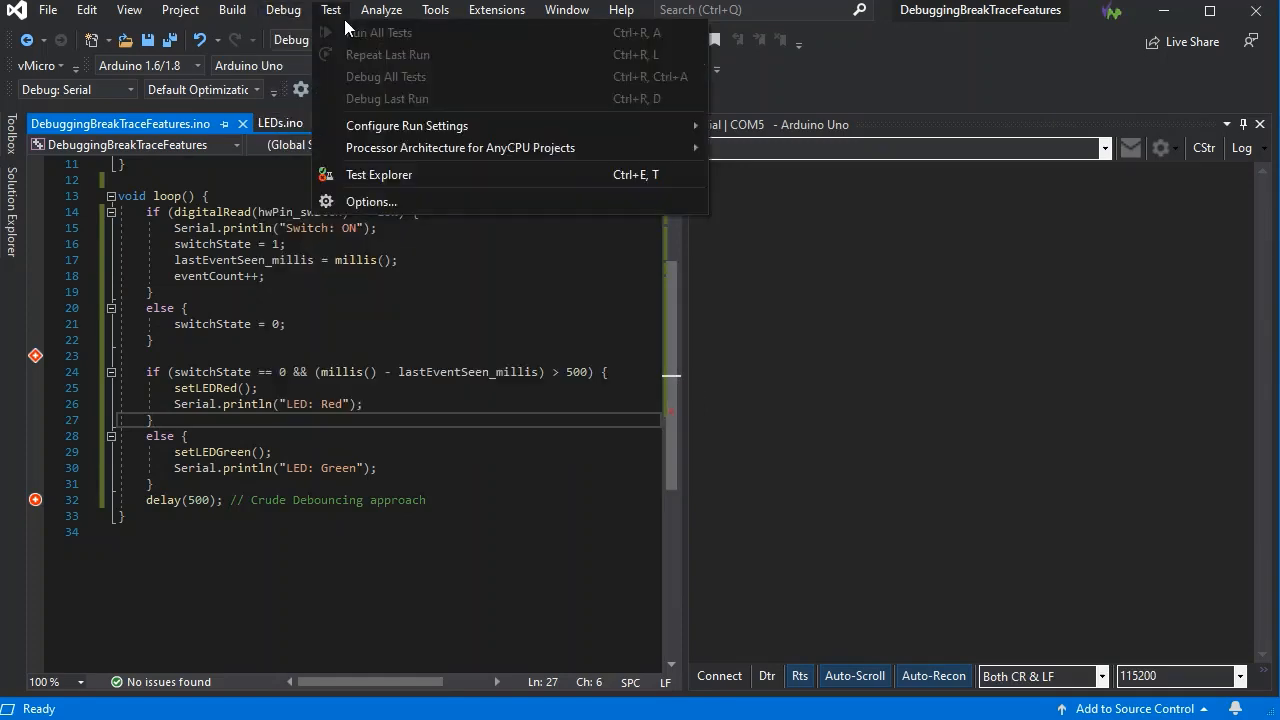
left_click(284, 8)
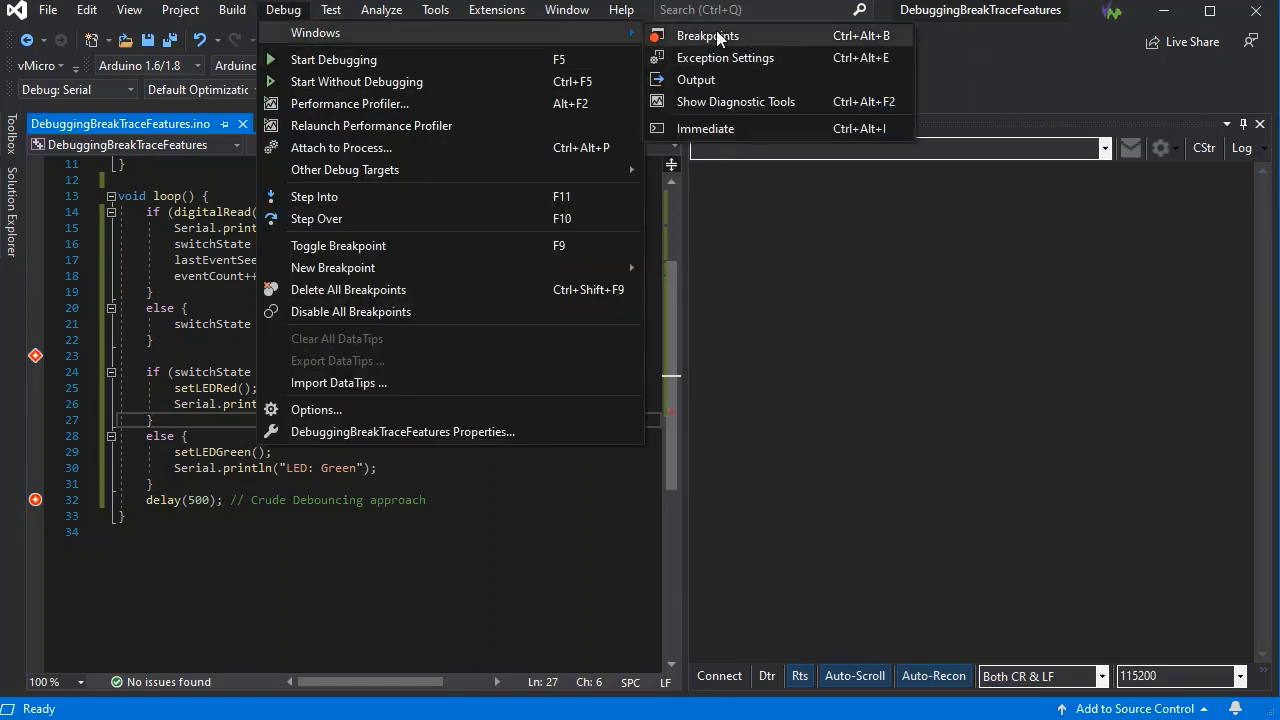
left_click(708, 36)
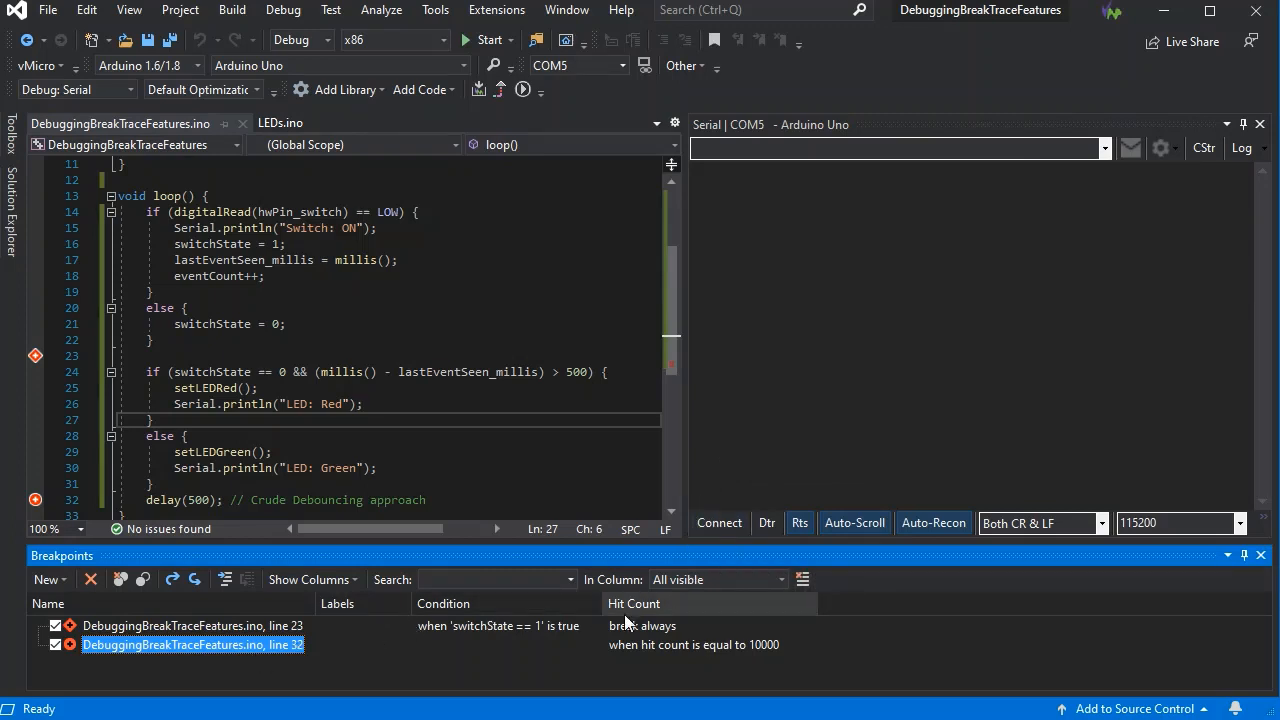
mouse_move(620, 676)
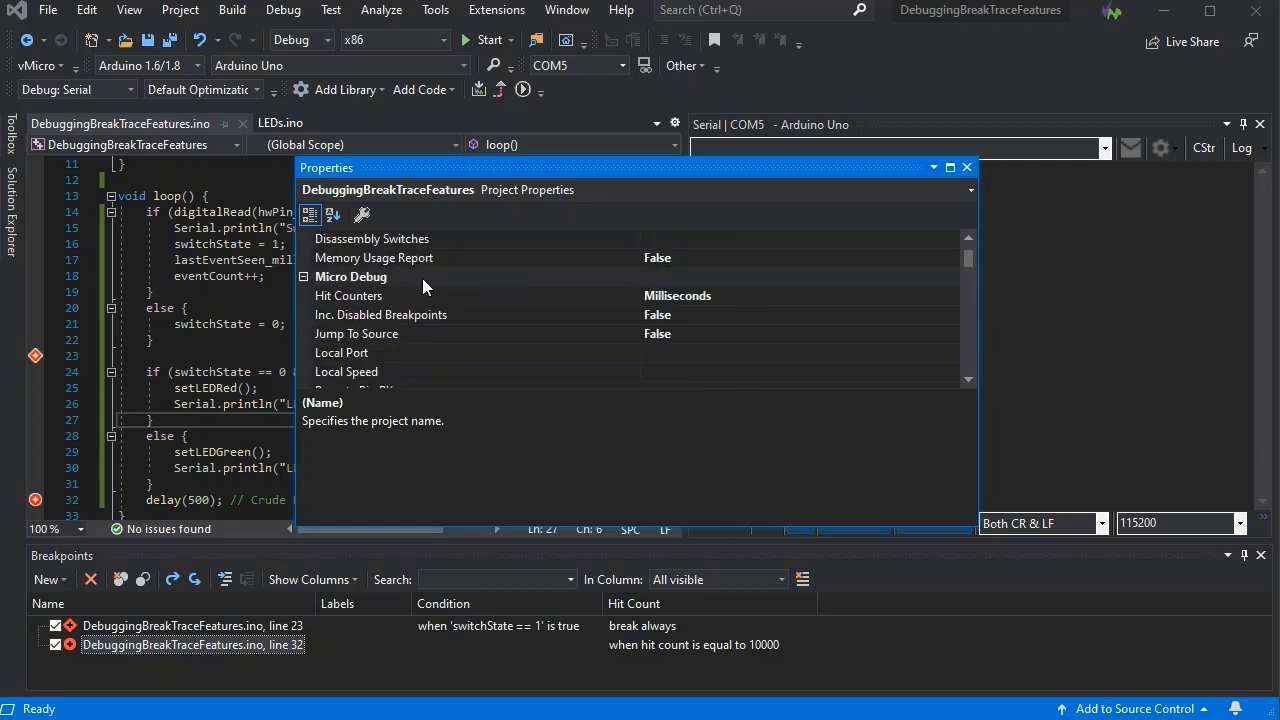
mouse_move(736, 308)
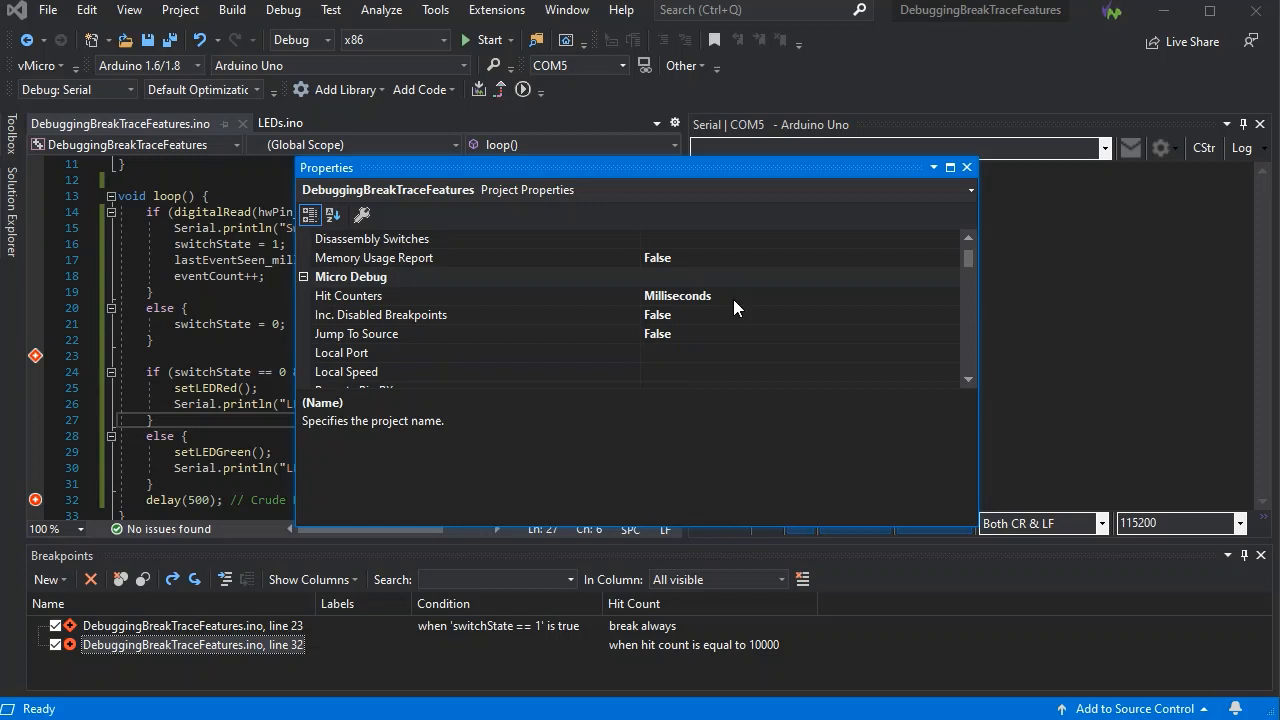
Keep the Hit Counters project property at Milliseconds and close the properties
left_click(348, 296)
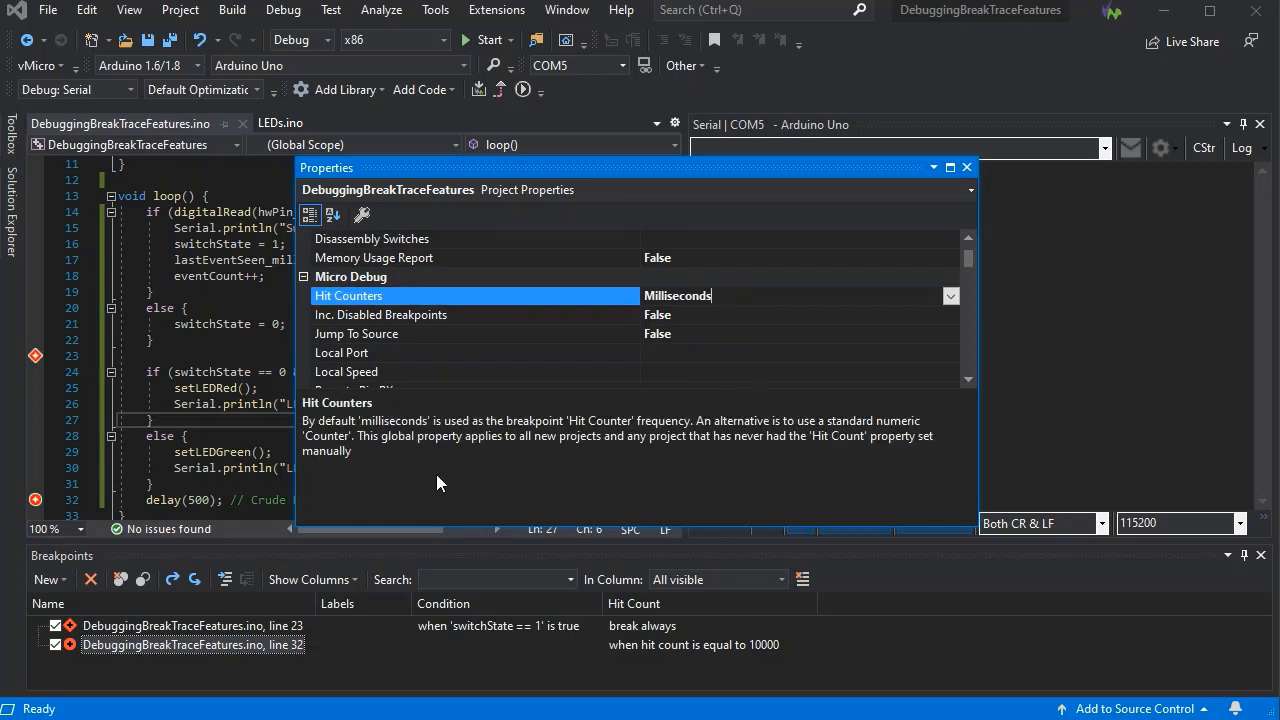
mouse_move(788, 472)
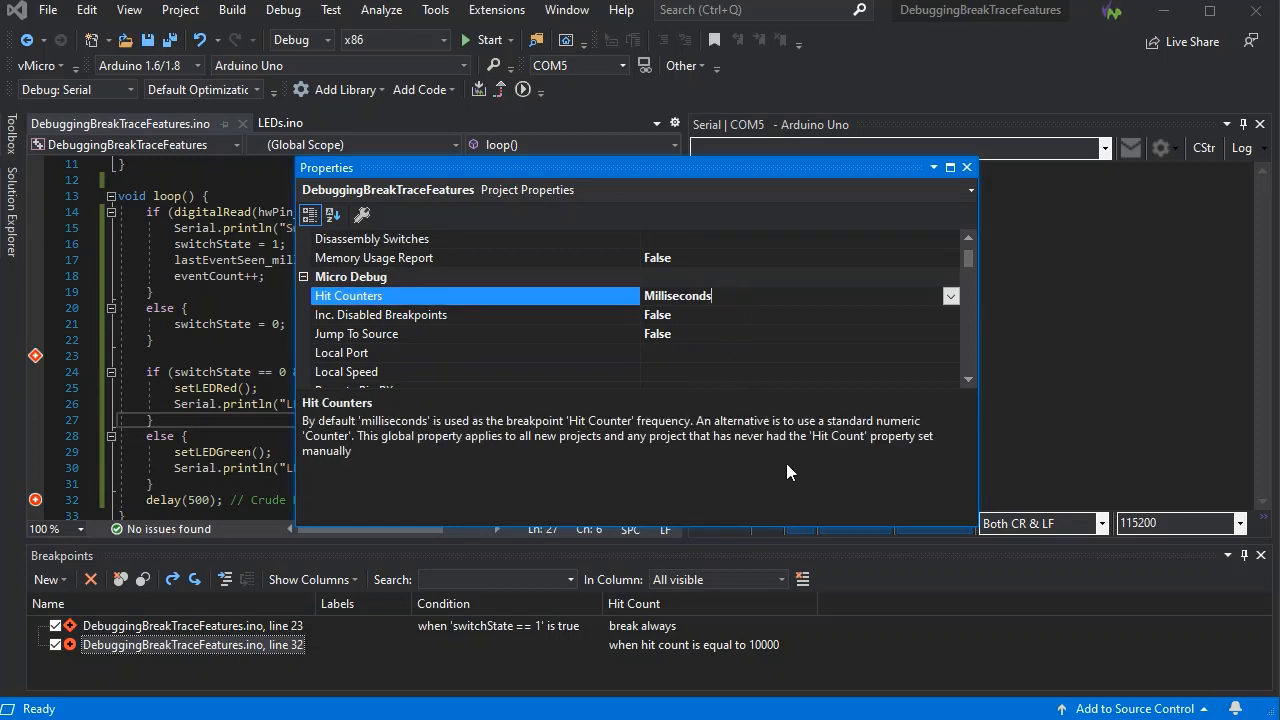
left_click(948, 296)
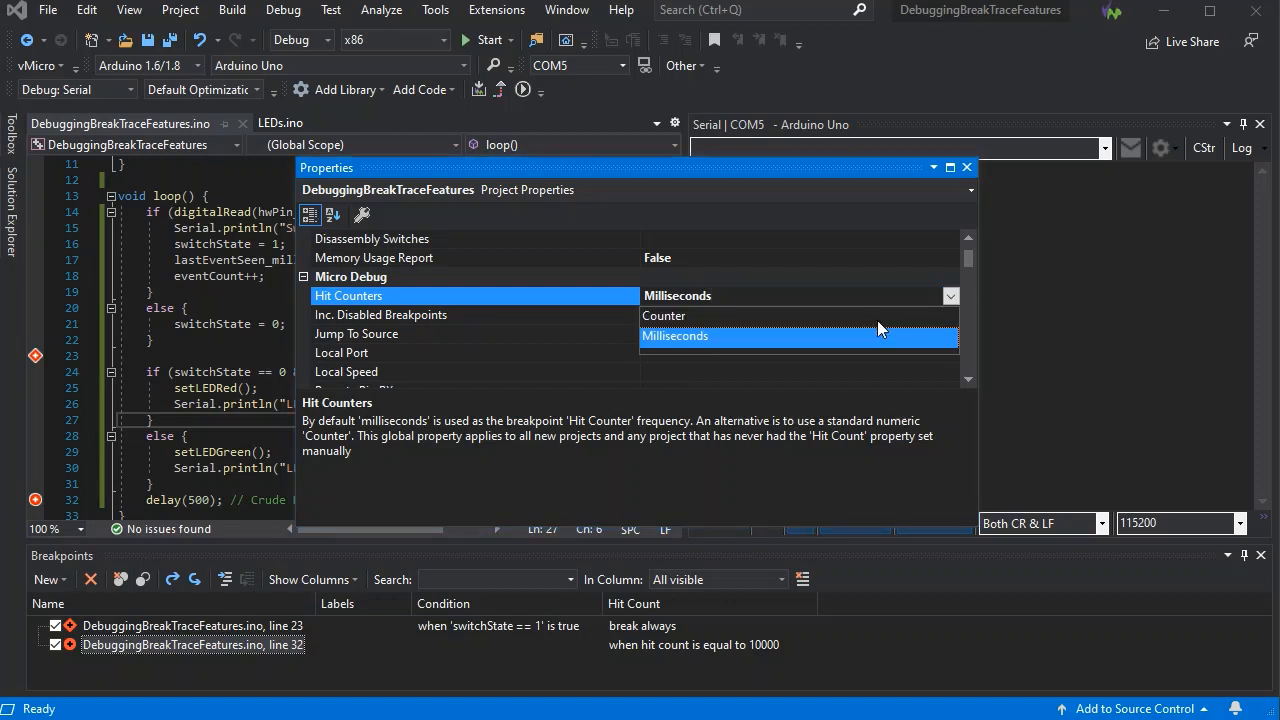
left_click(676, 336)
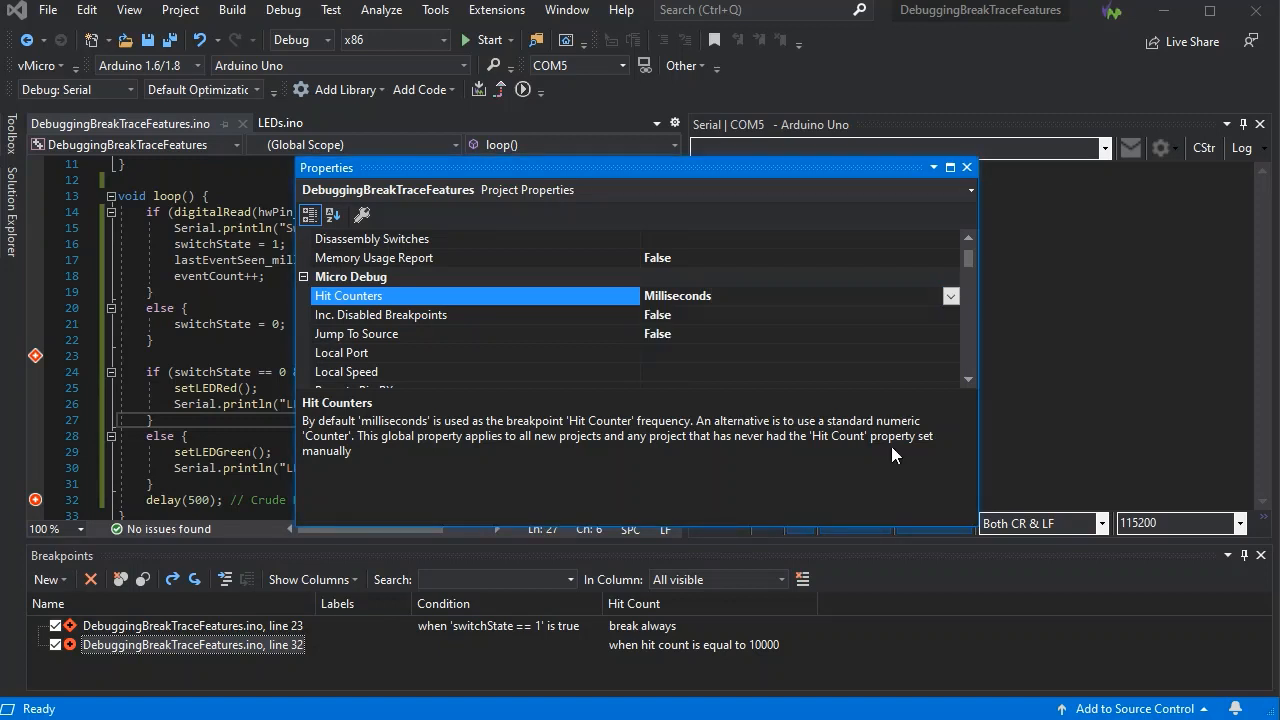
mouse_move(968, 168)
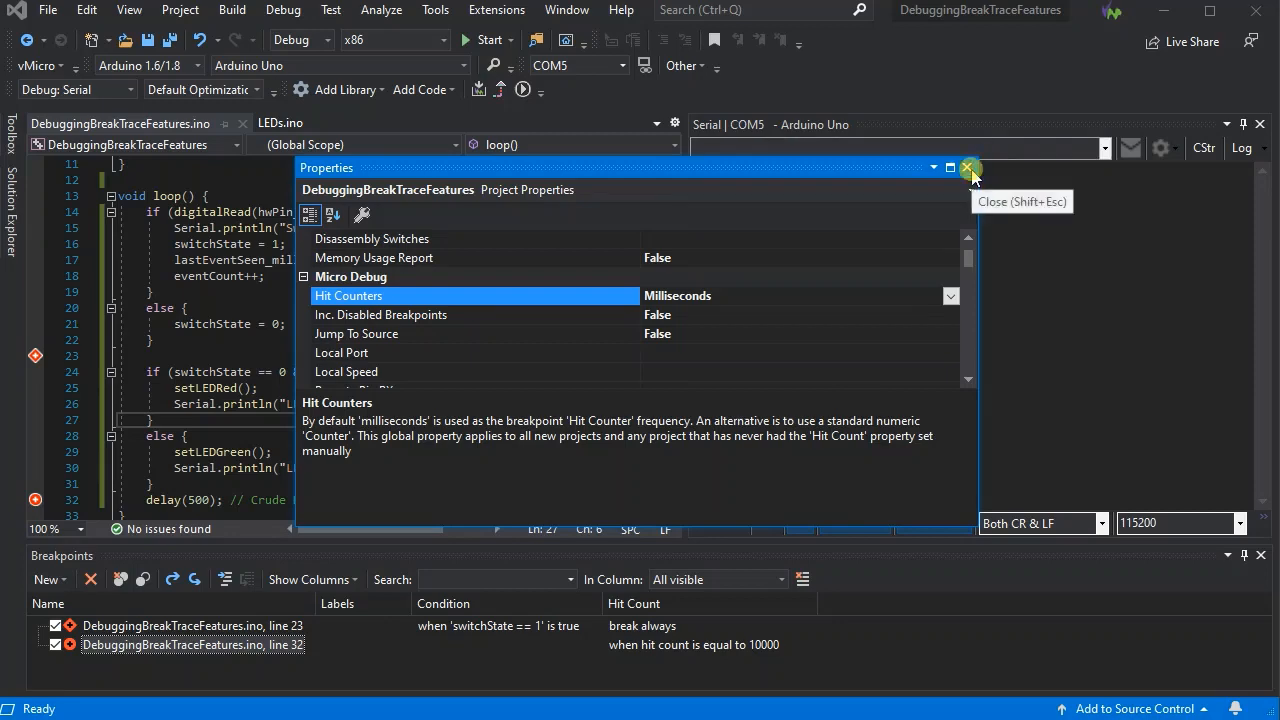
left_click(968, 168)
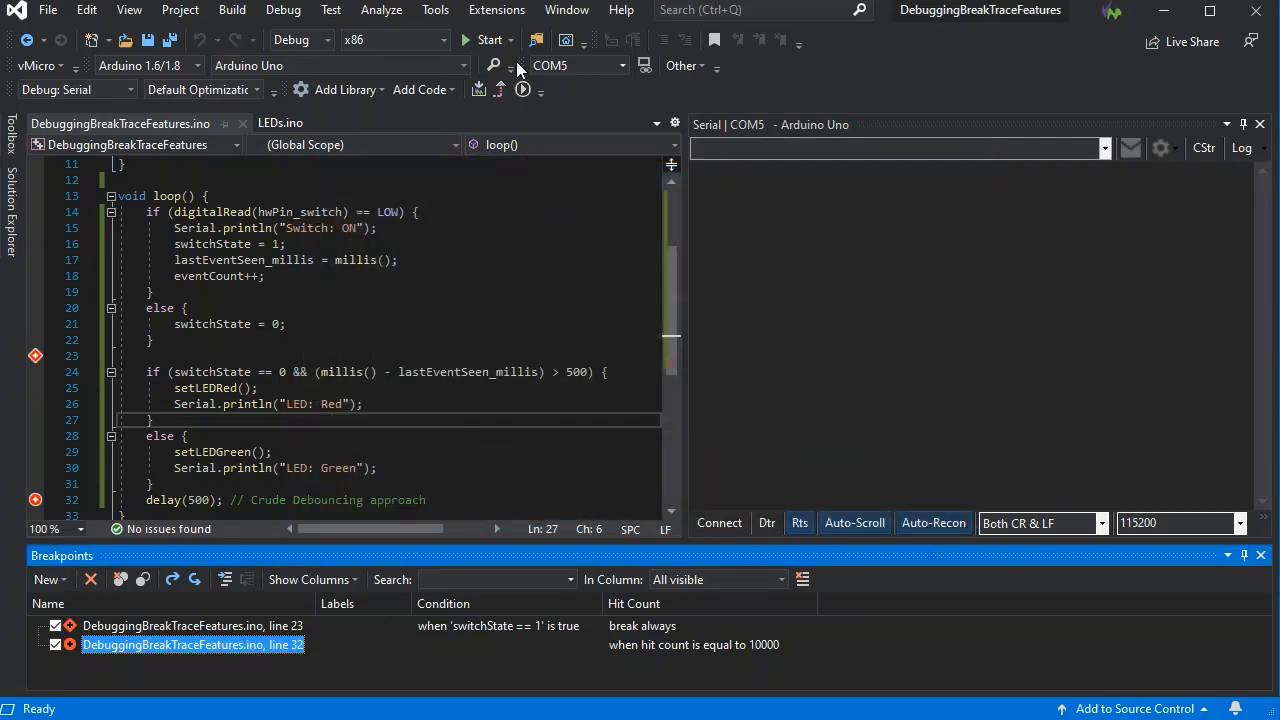
Start debugging to build, upload to the Arduino Uno and open the serial debugger
left_click(488, 40)
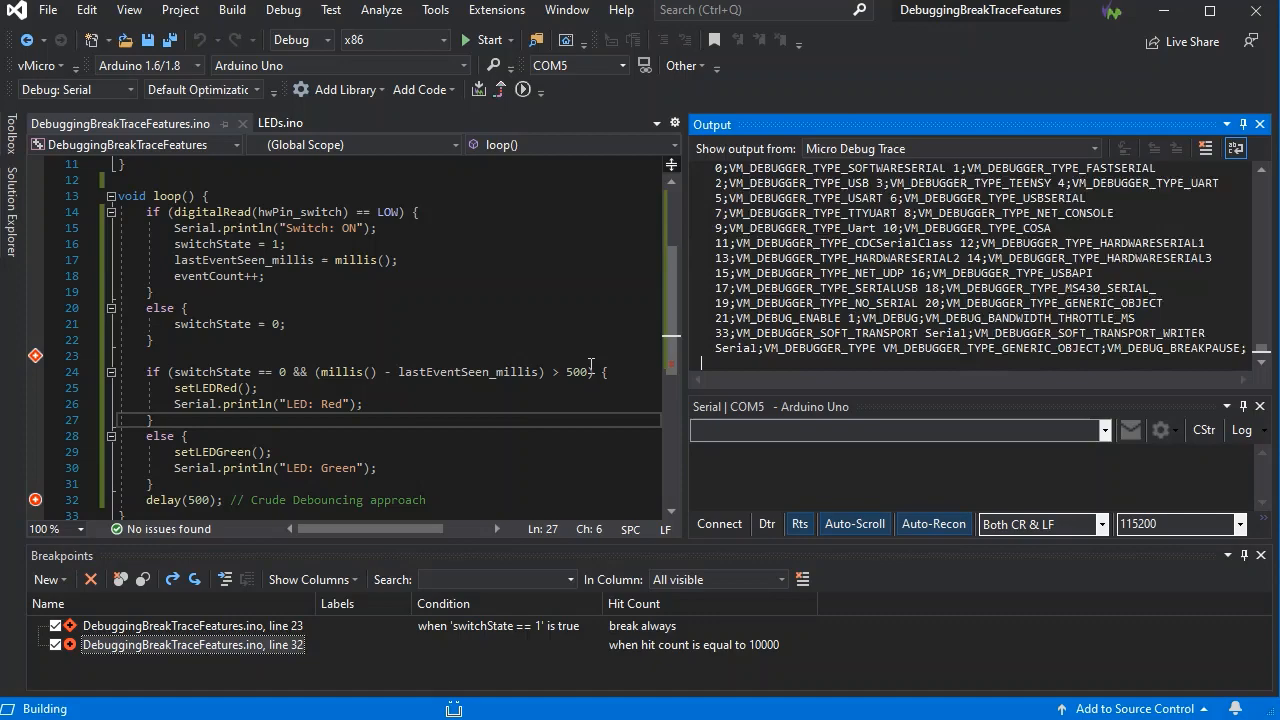
mouse_move(580, 370)
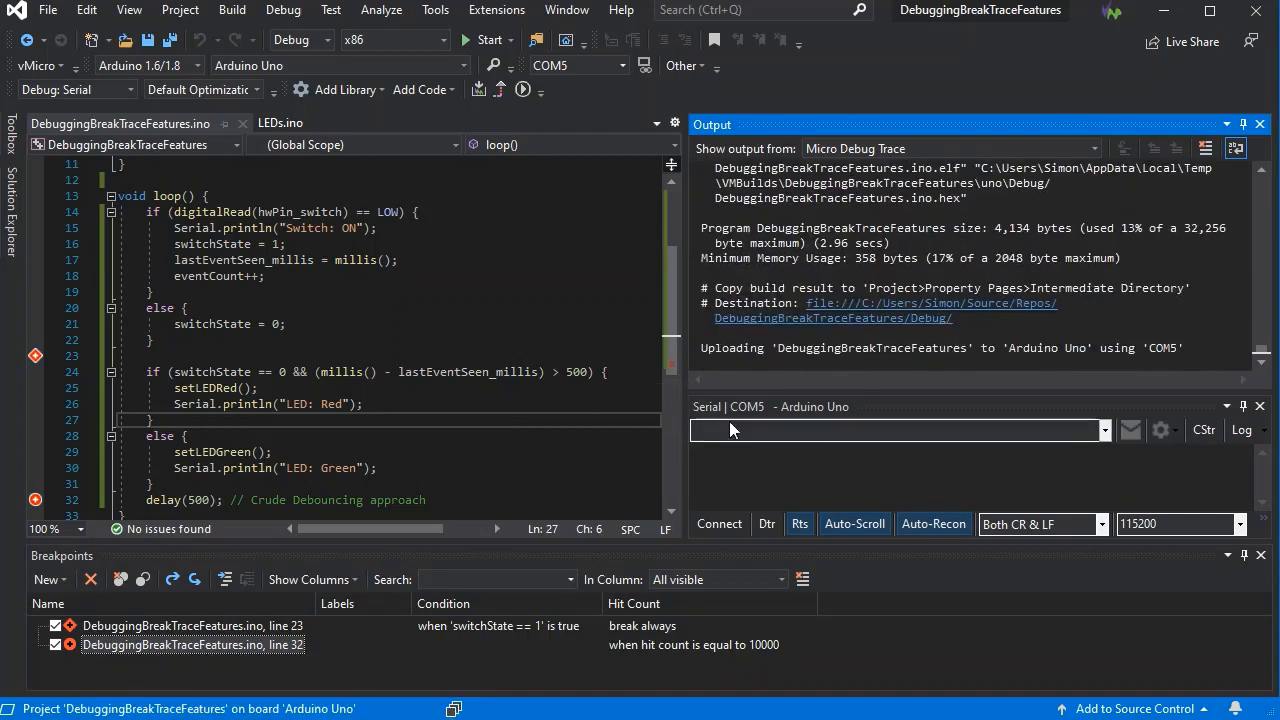
left_click(484, 40)
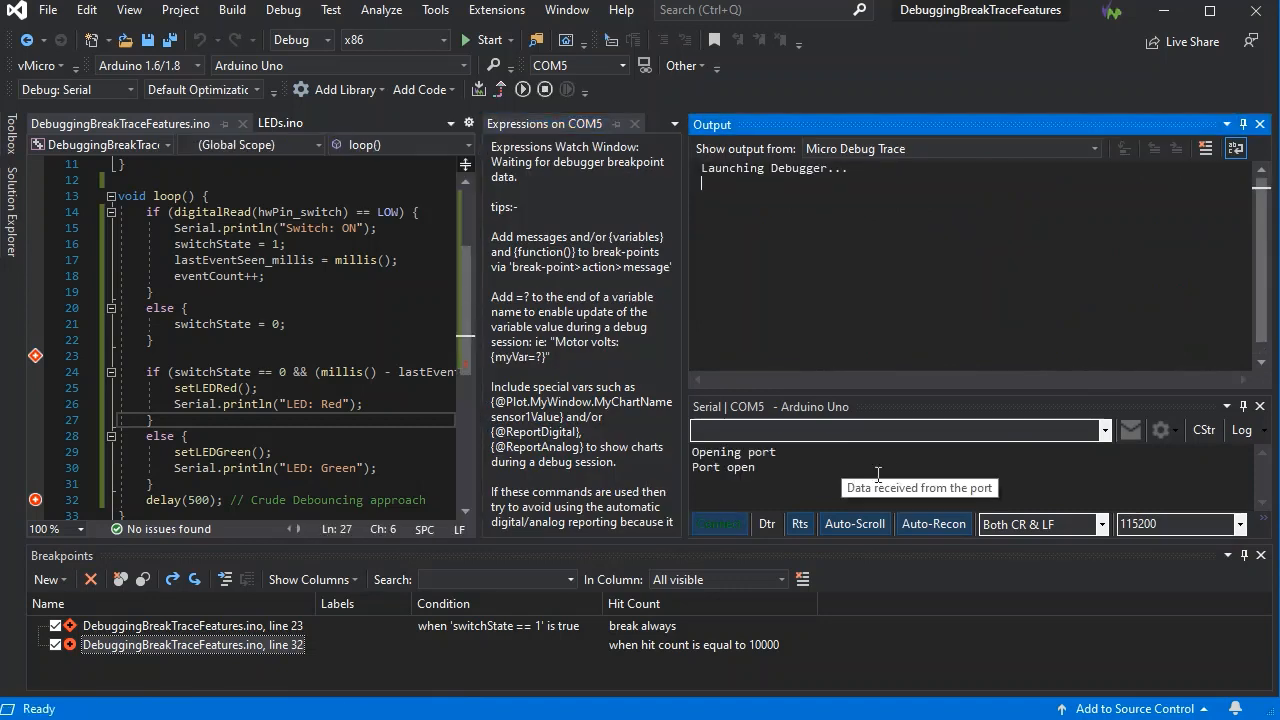
mouse_move(1120, 272)
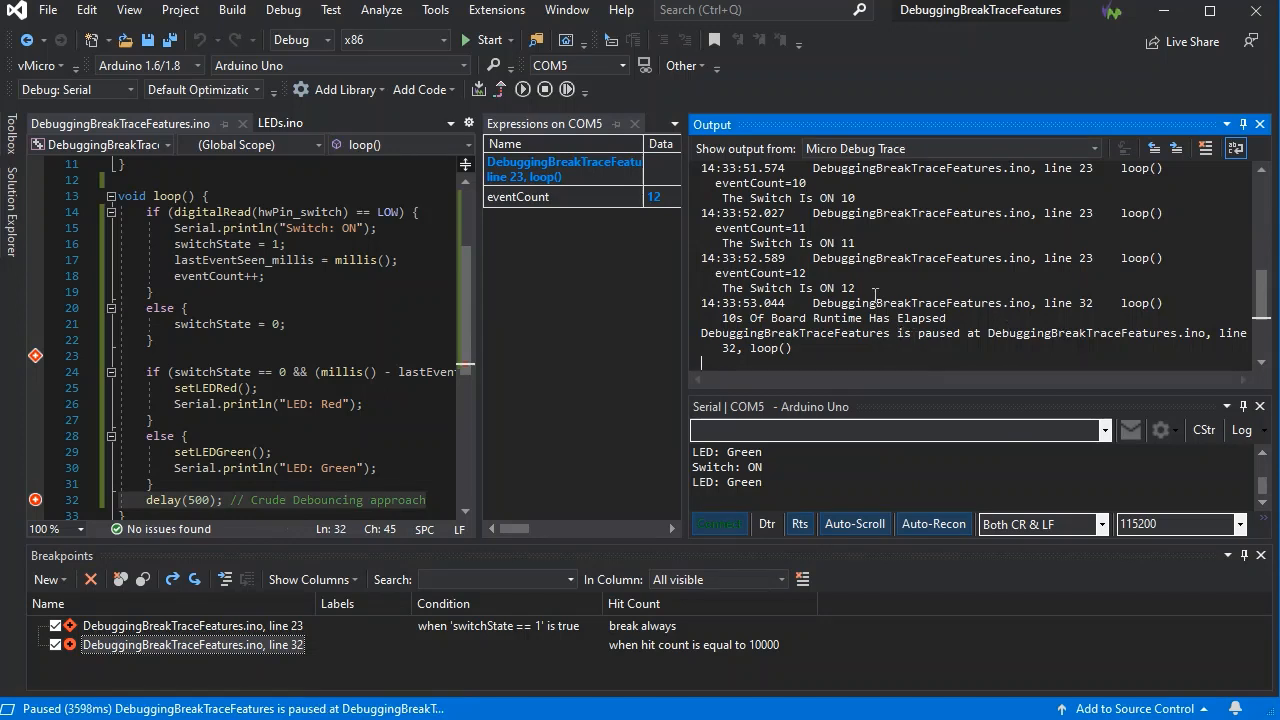
mouse_move(480, 316)
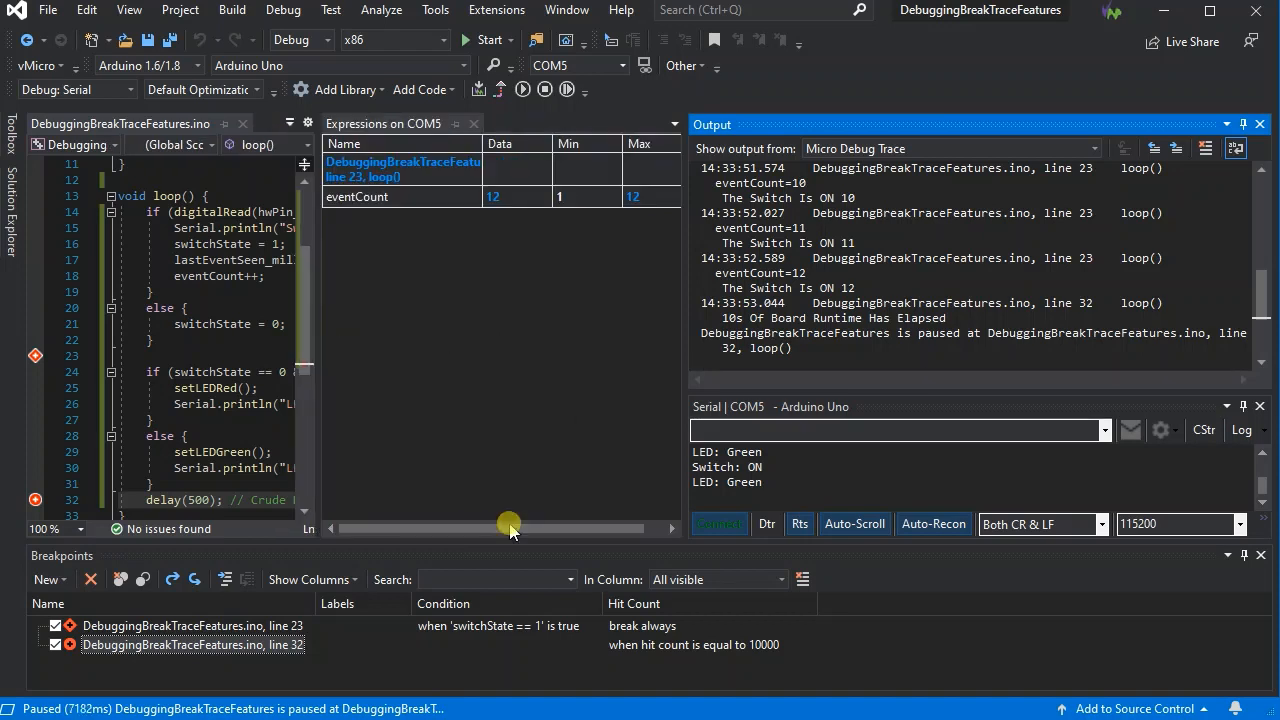
mouse_move(564, 90)
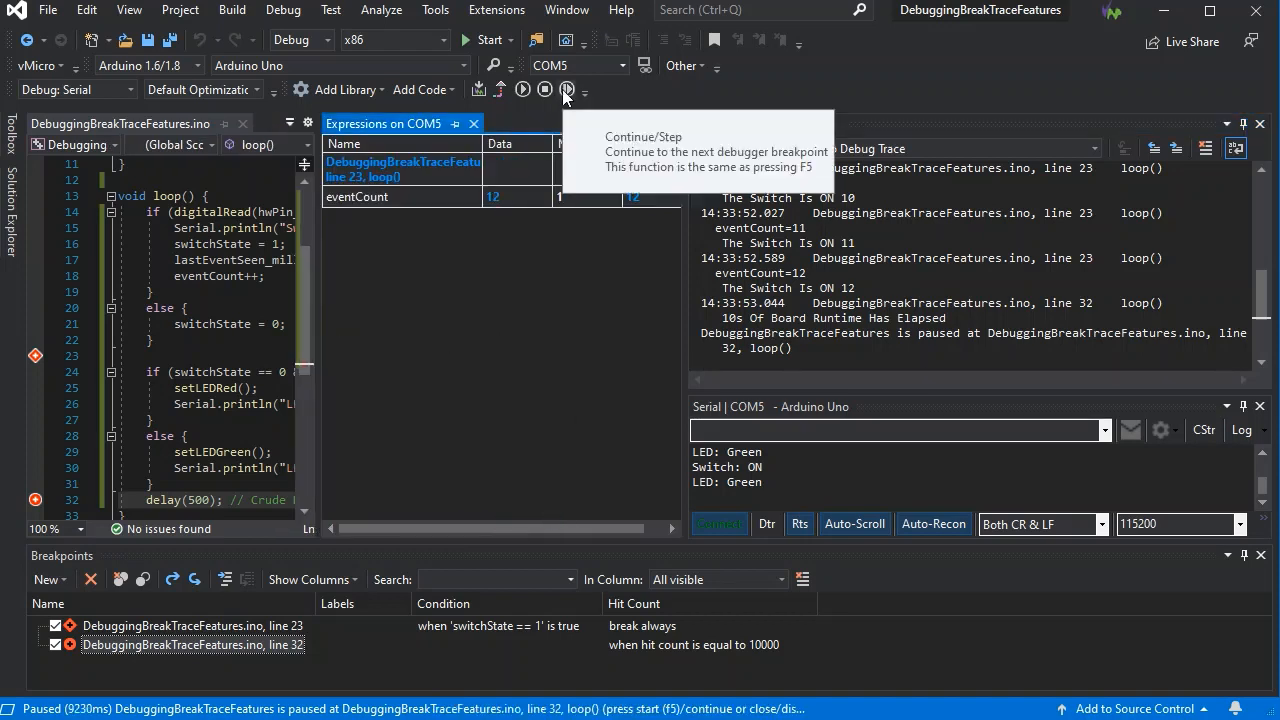
Continue from the line 32 pause, then stop the debugging session
left_click(566, 90)
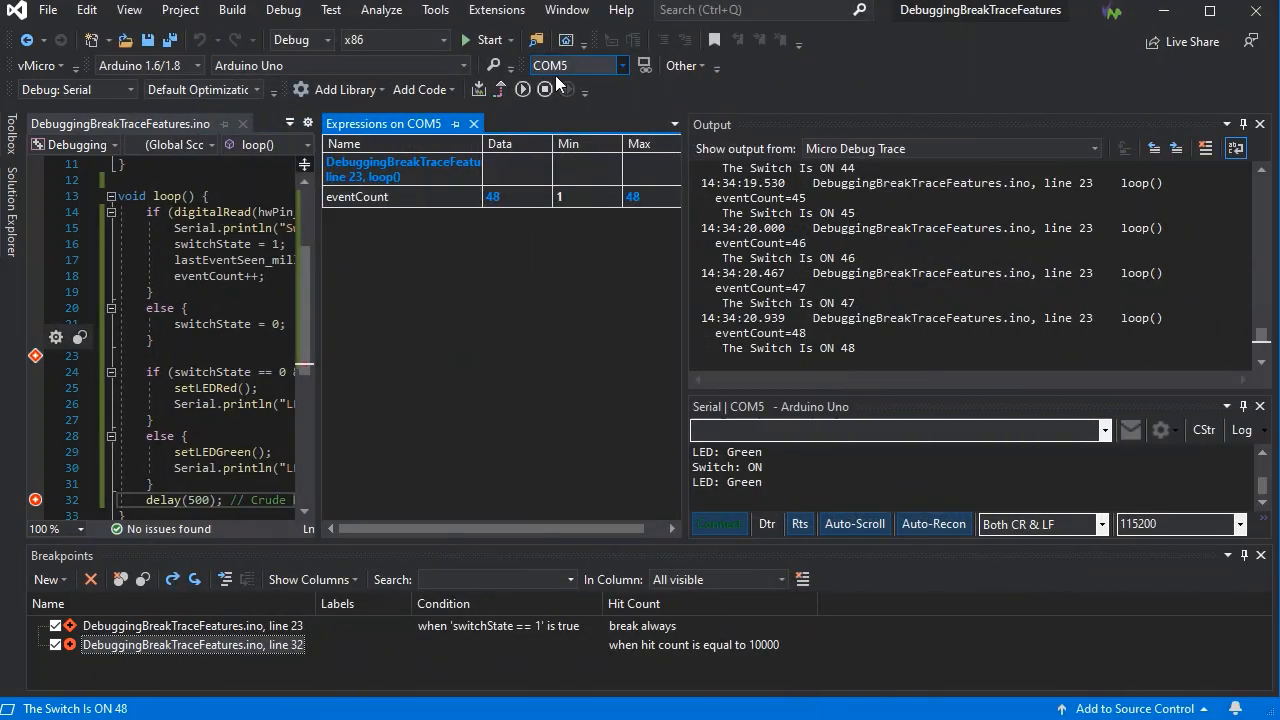
left_click(544, 40)
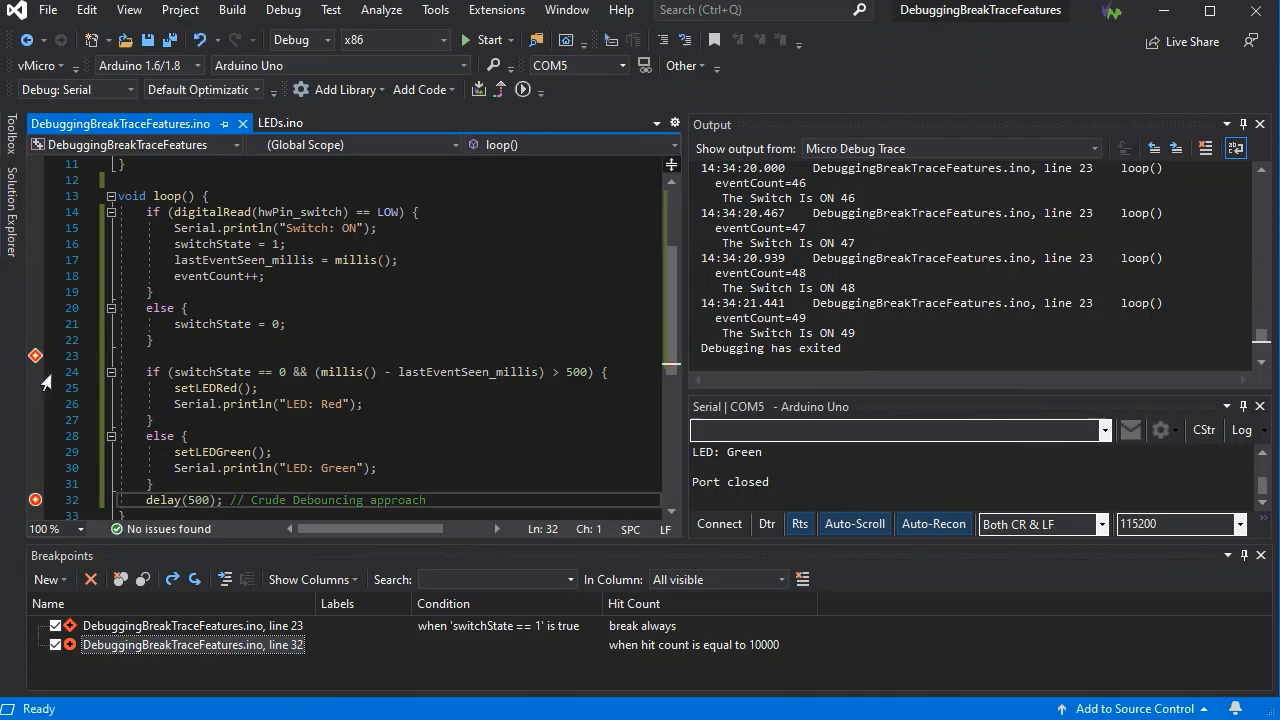
Review line 23's conditions, then reopen line 32's hit count 10000 settings
right_click(36, 356)
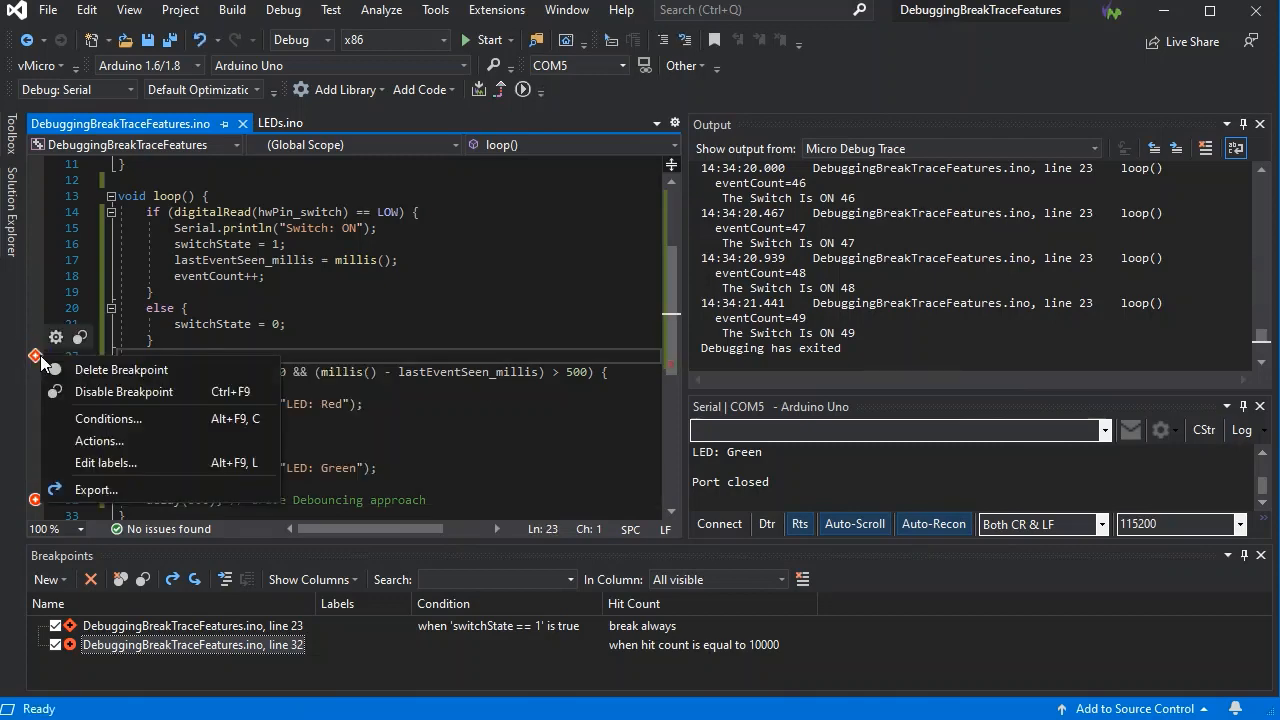
left_click(108, 418)
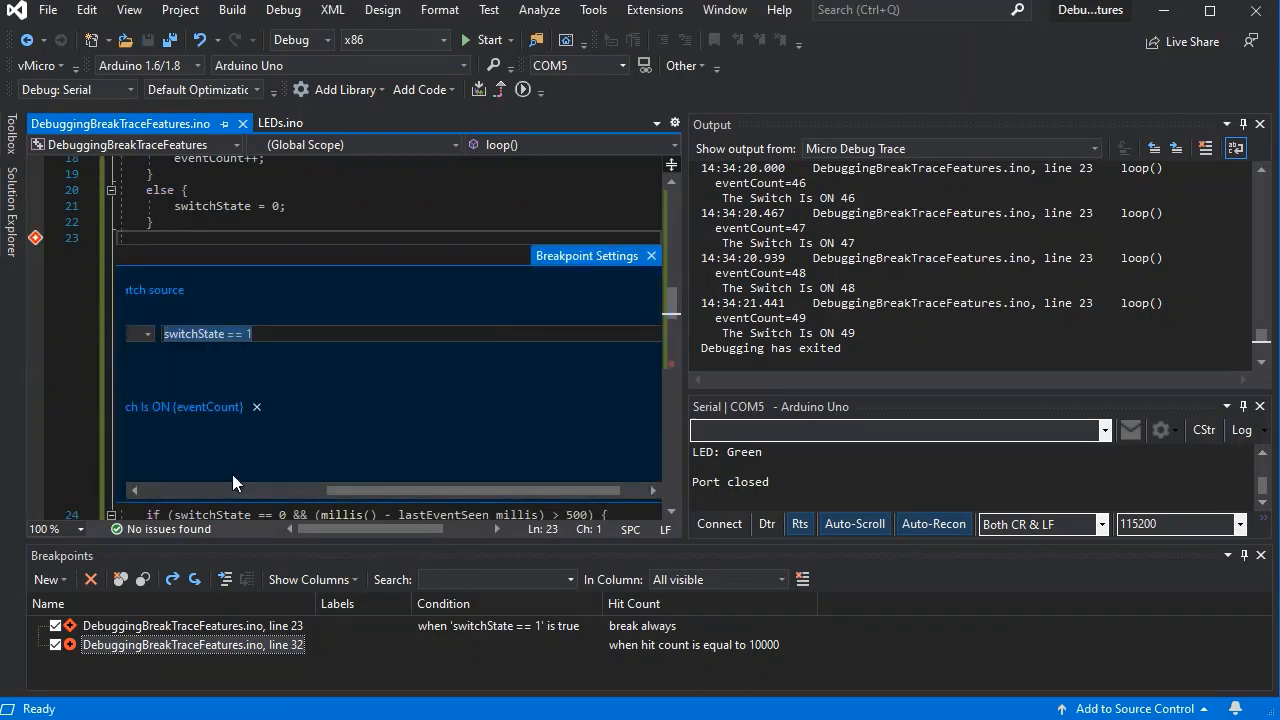
left_click(484, 332)
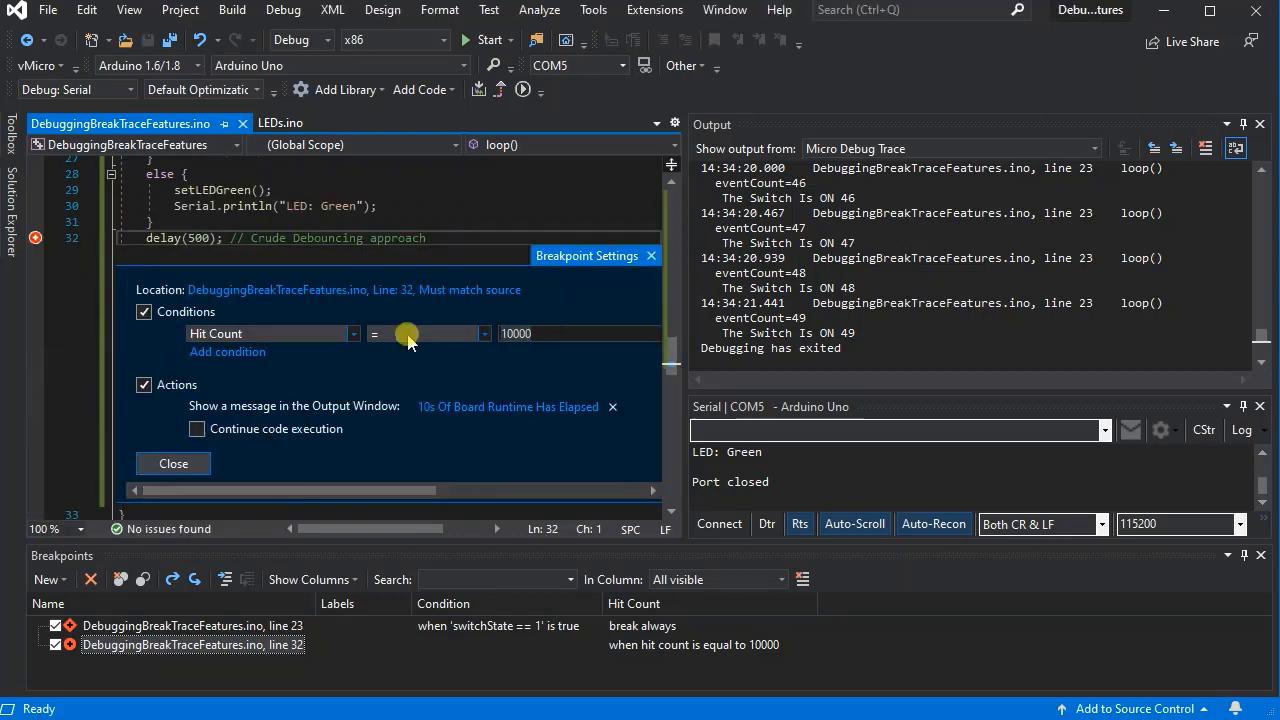
Leave the hit count comparison at '=' 10000 and close the breakpoint settings
left_click(484, 332)
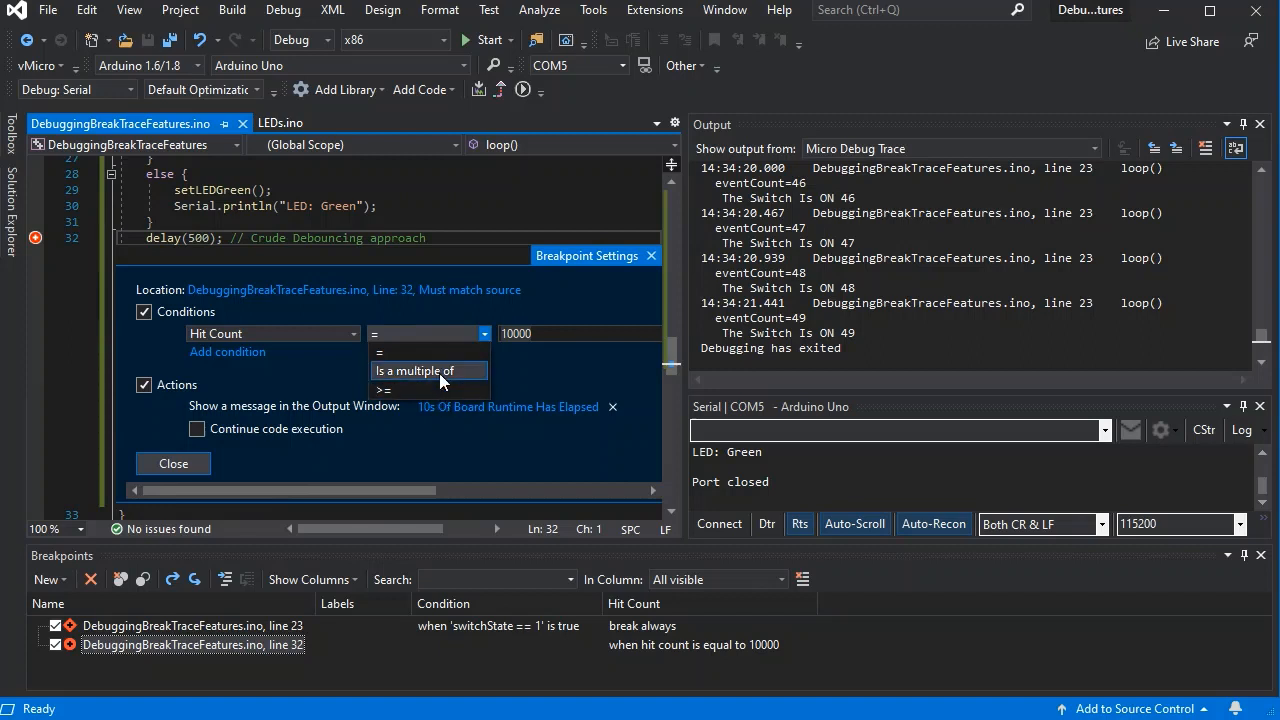
mouse_move(670, 258)
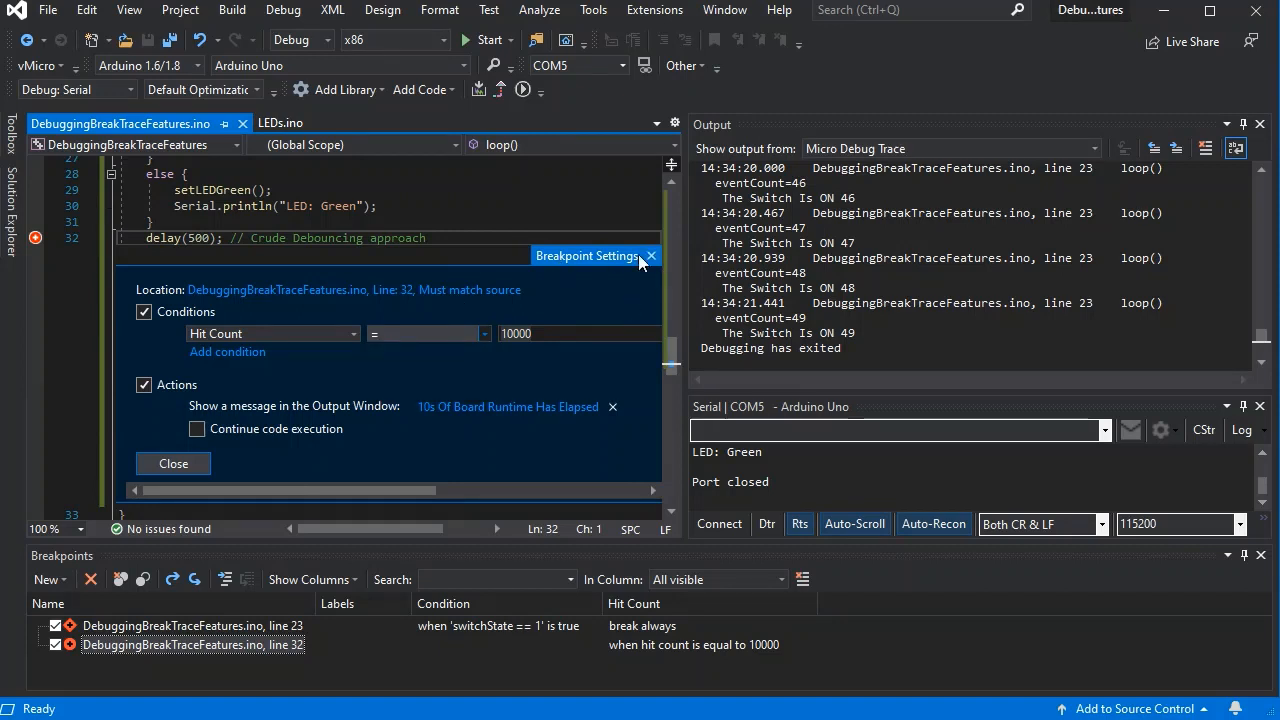
left_click(652, 256)
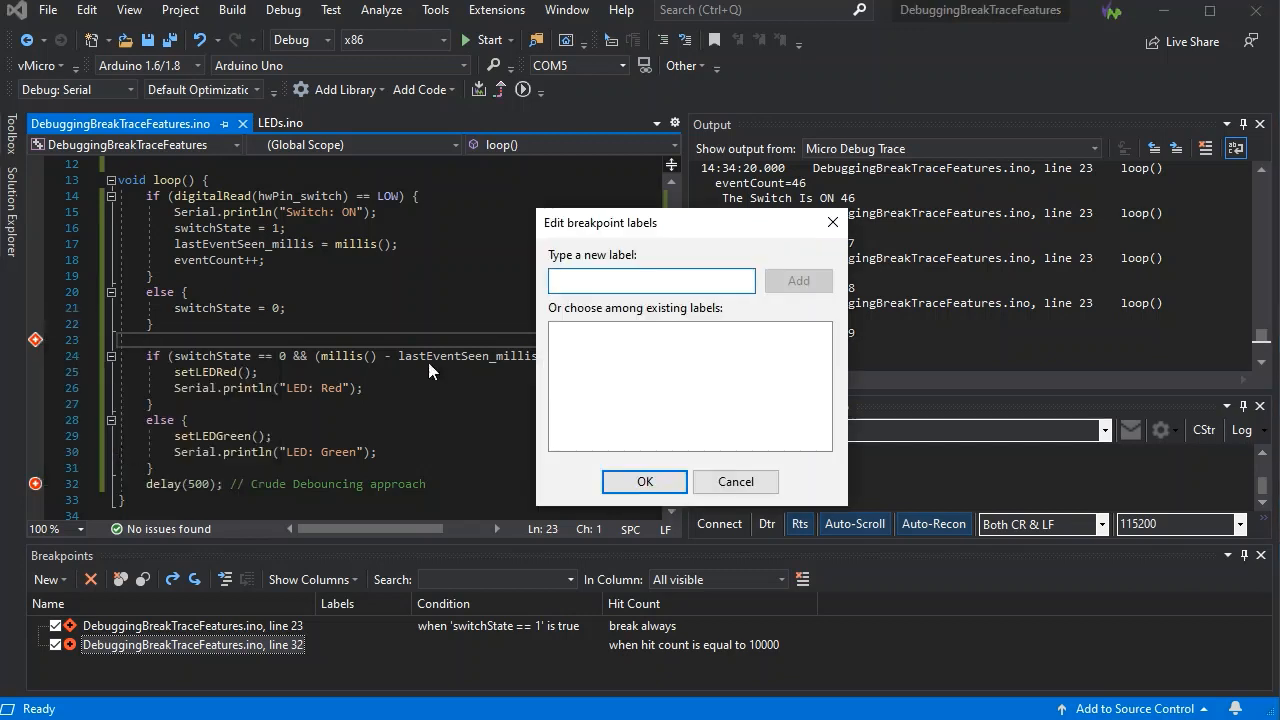
Label the line 23 breakpoint SwitchIsON and apply it
left_click(652, 280)
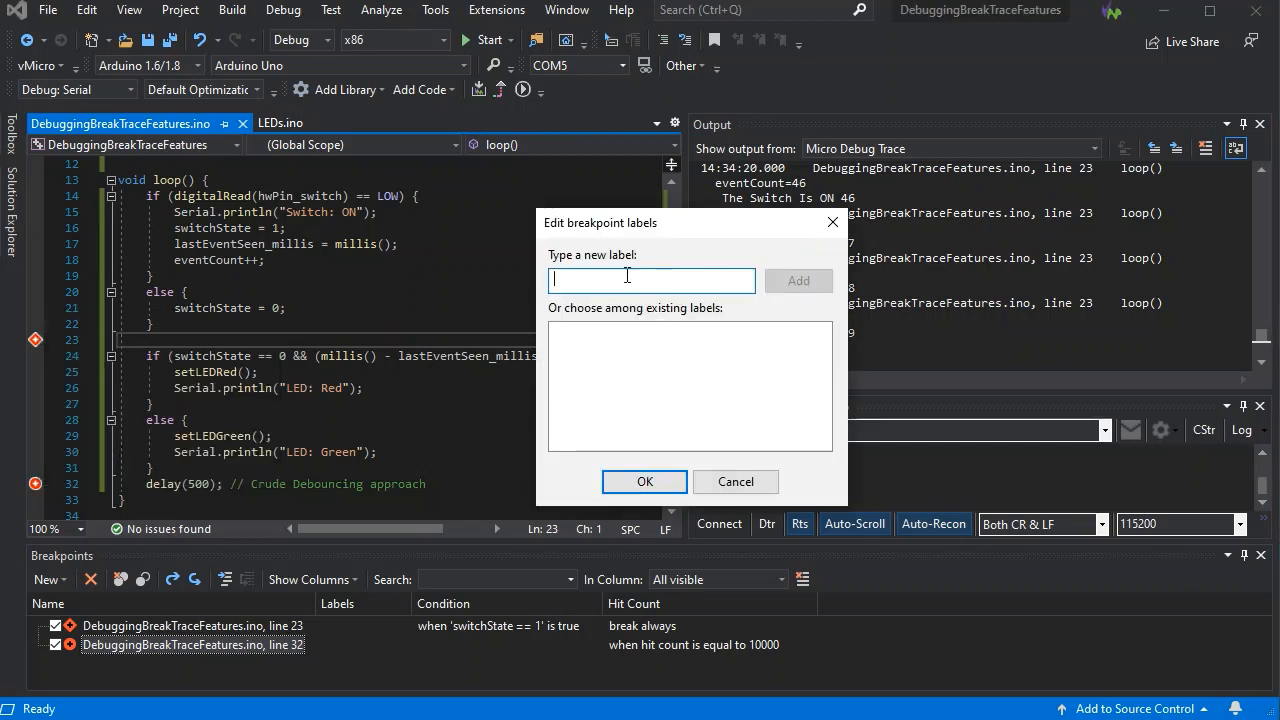
type("Switch")
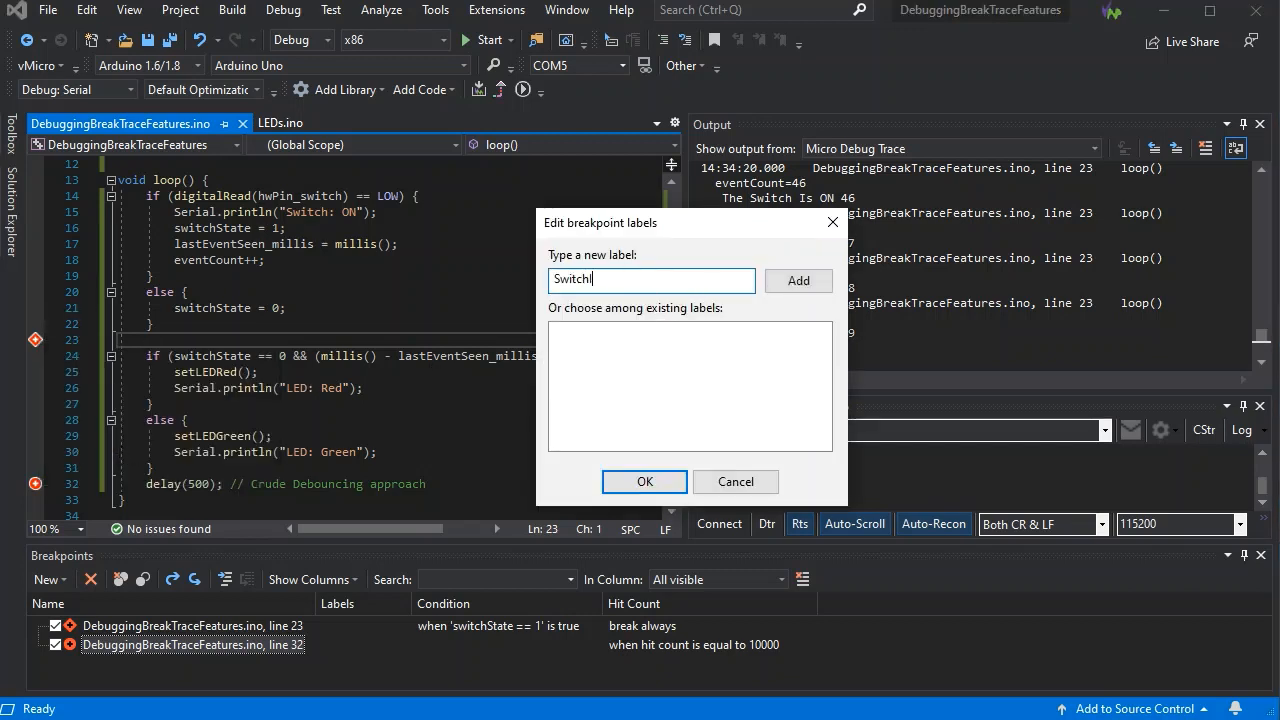
left_click(644, 480)
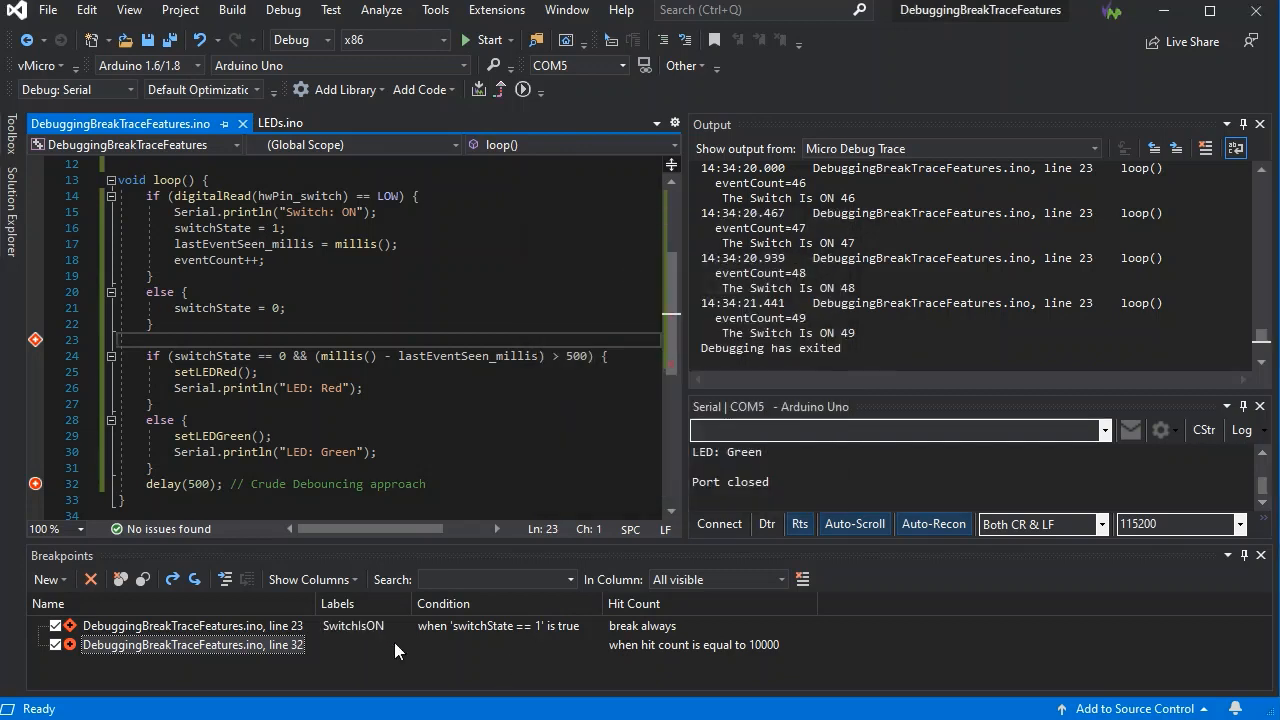